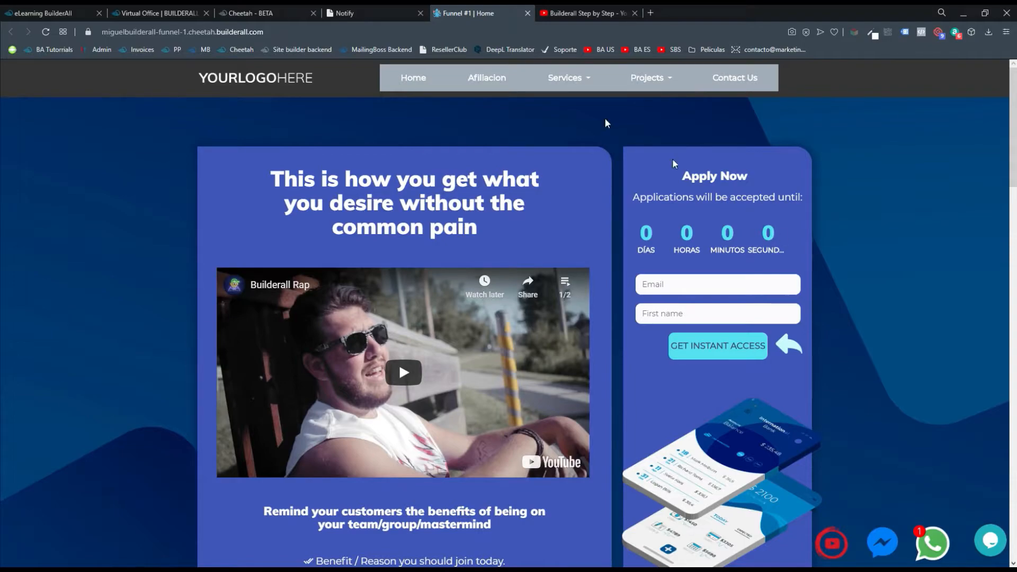
Step: Disable browser notifications for the Funnel #1 site, confirming with 'Yes, delete'
{"action": "left_click", "coordinate": [259, 12]}
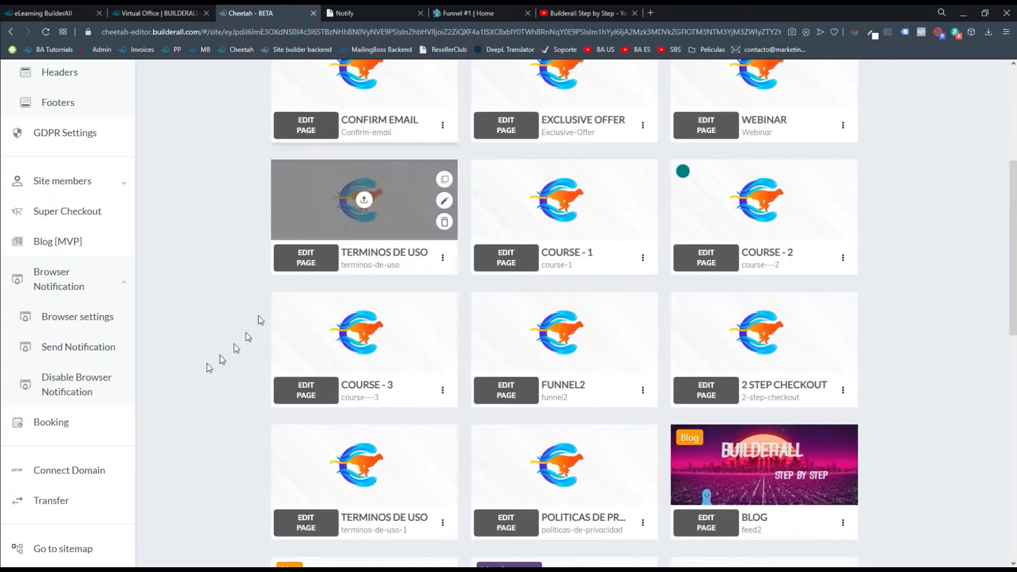
{"action": "scroll", "scroll_direction": "down", "scroll_amount": 3}
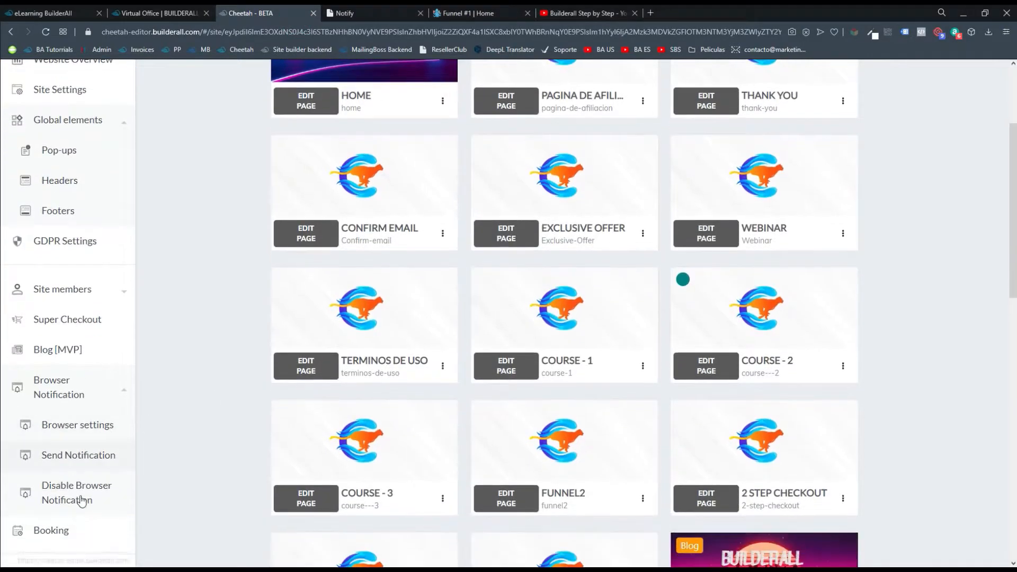
{"action": "left_click", "coordinate": [76, 492]}
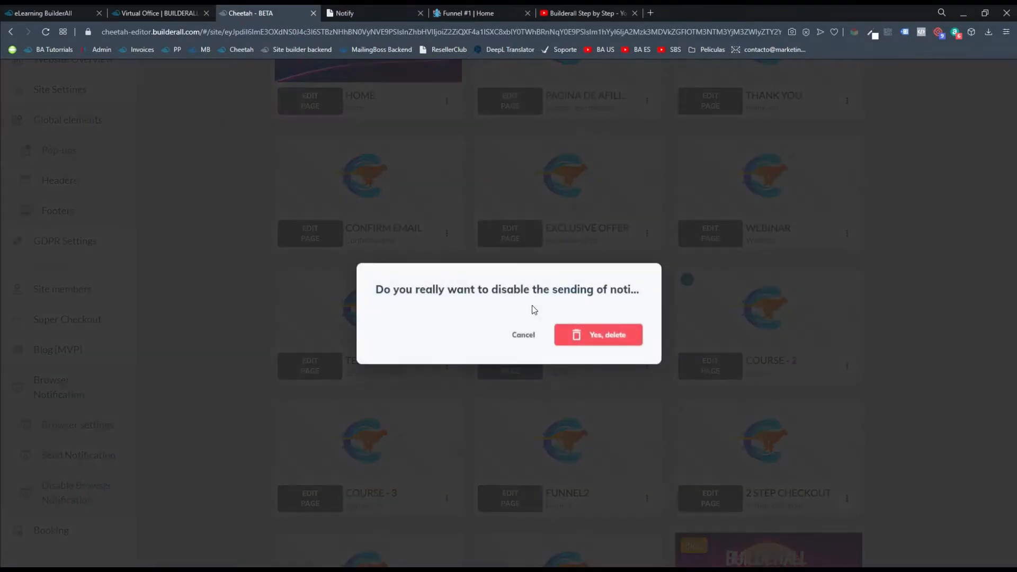
{"action": "left_click", "coordinate": [597, 334]}
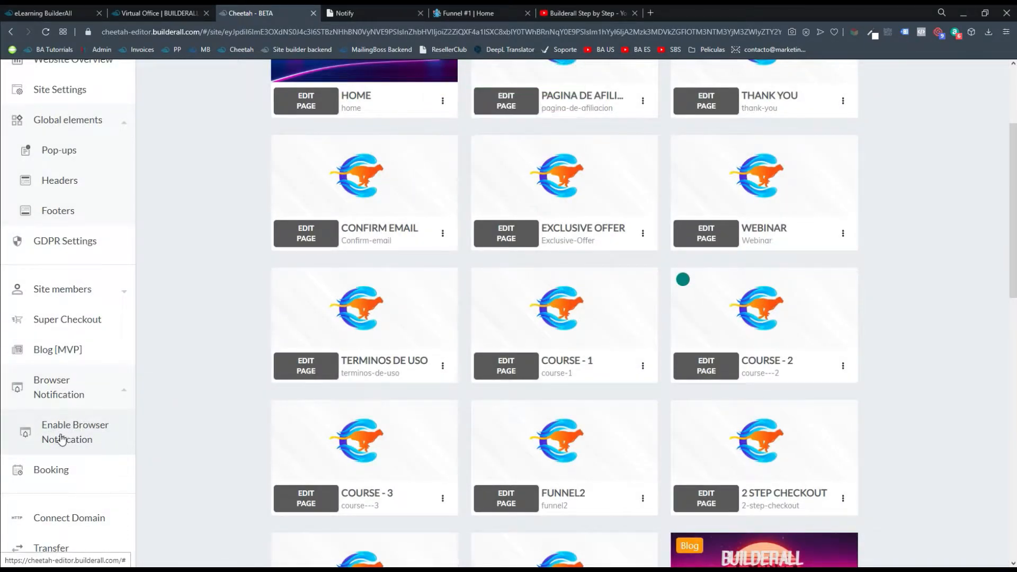
Step: Re-enable browser notifications with the pop-up-on-load switch left on, then confirm and close
{"action": "left_click", "coordinate": [75, 432]}
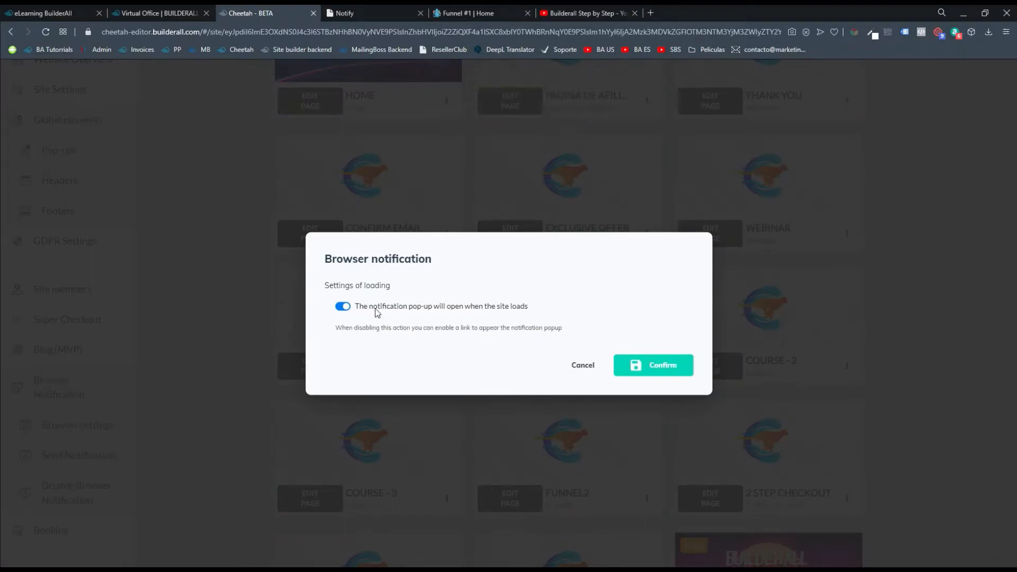
{"action": "mouse_move", "coordinate": [482, 313]}
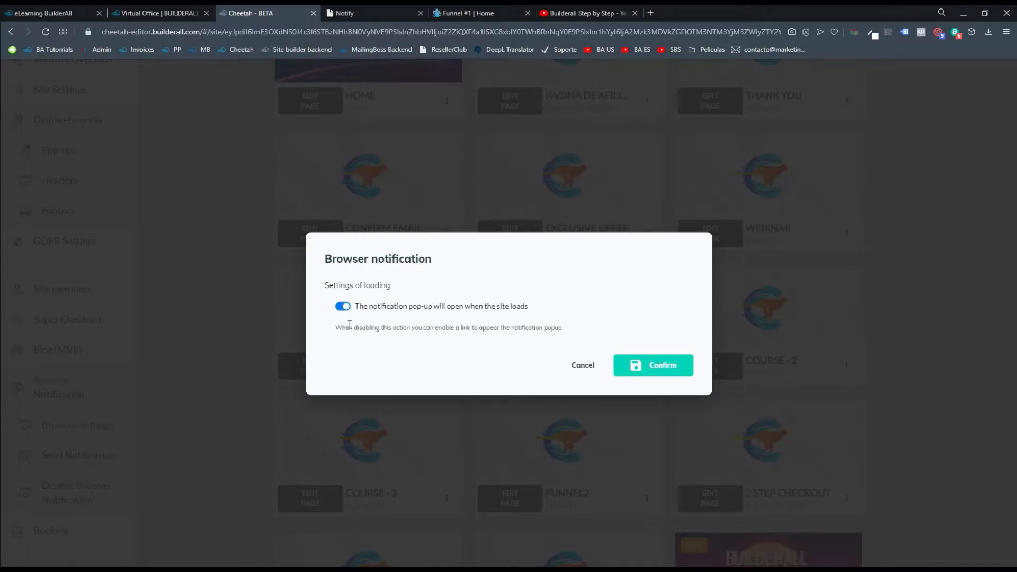
{"action": "left_click", "coordinate": [342, 306]}
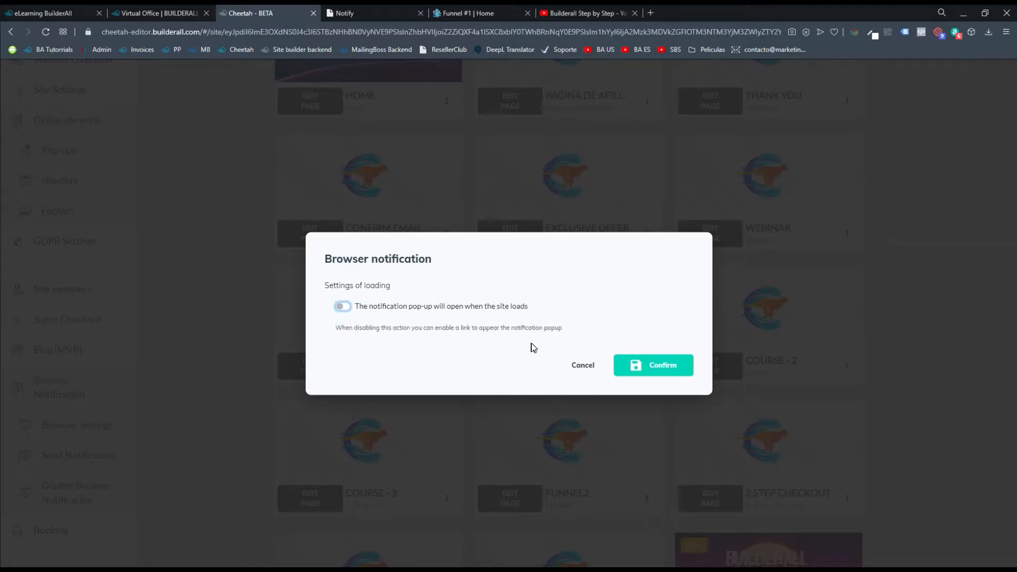
{"action": "mouse_move", "coordinate": [509, 335]}
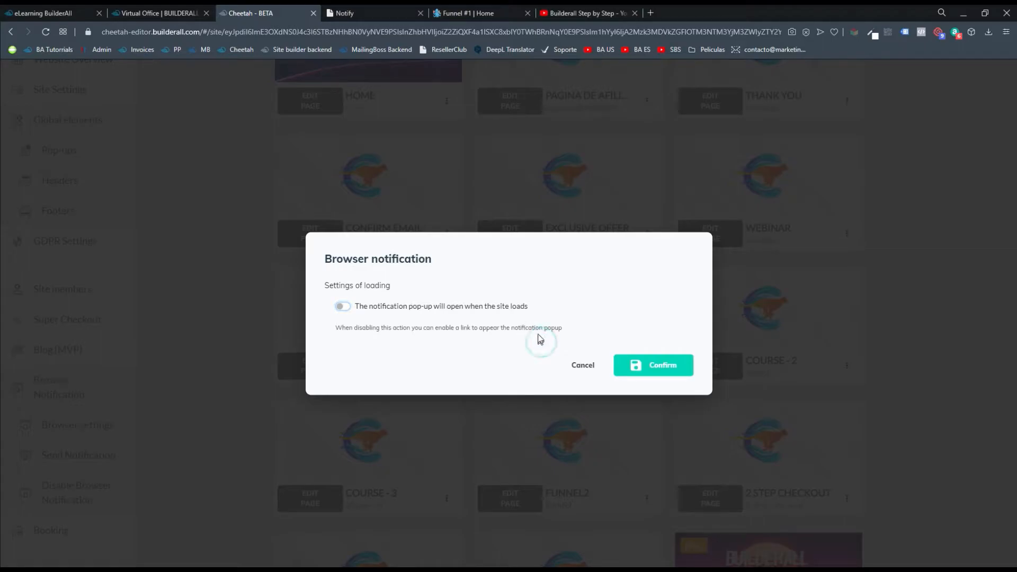
{"action": "left_click", "coordinate": [341, 306]}
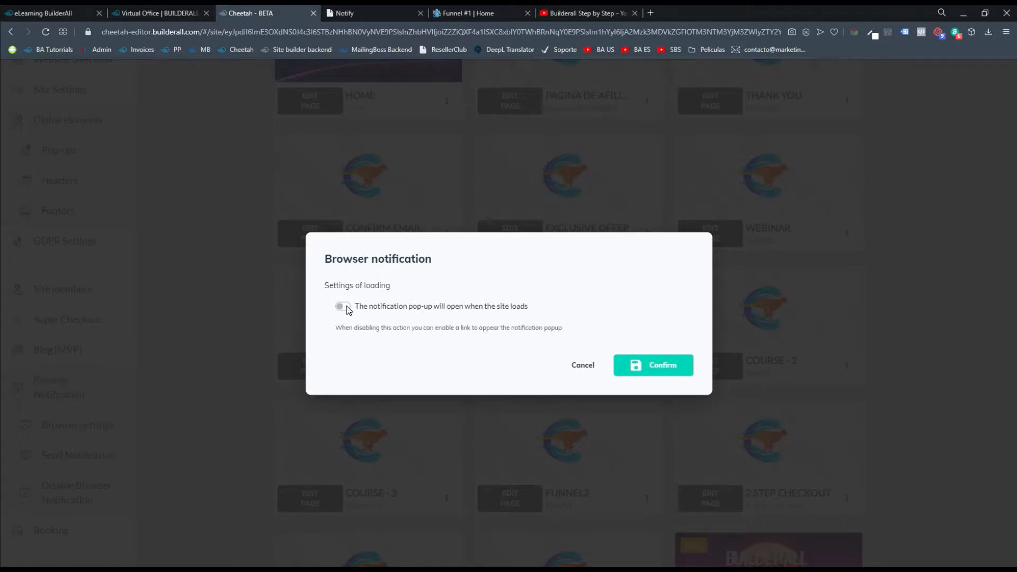
{"action": "left_click", "coordinate": [341, 306]}
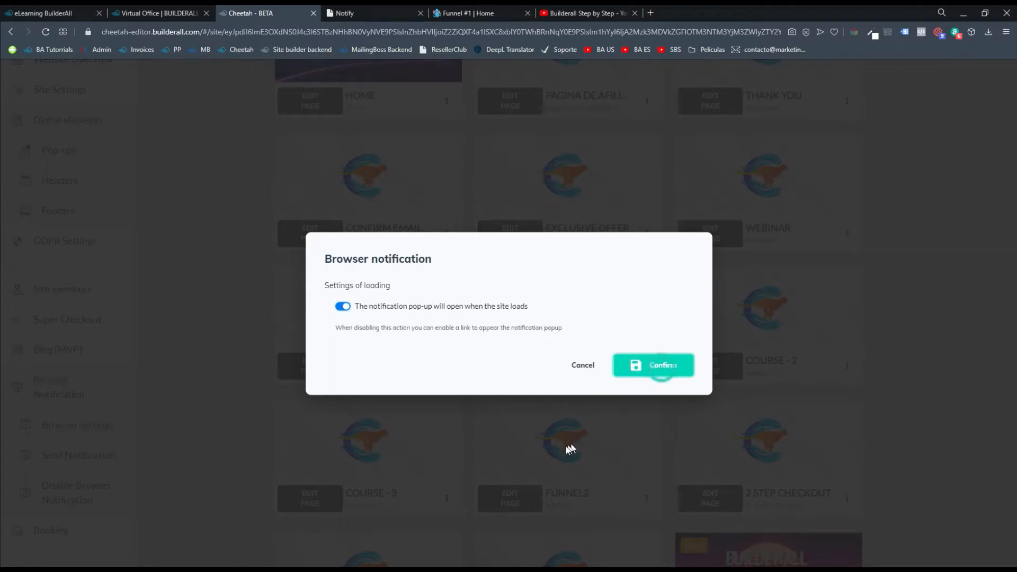
{"action": "left_click", "coordinate": [653, 365]}
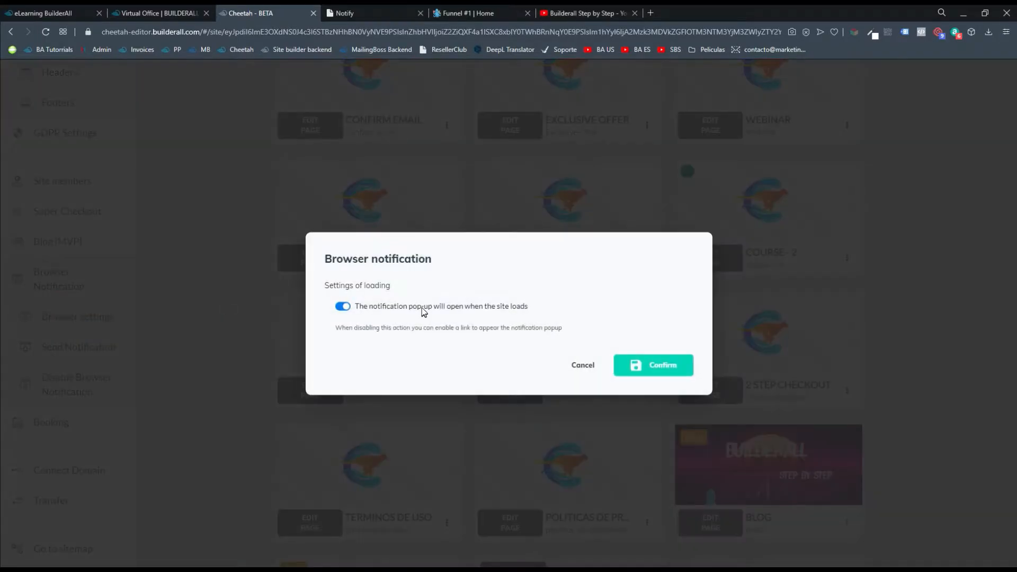
{"action": "left_click", "coordinate": [581, 364]}
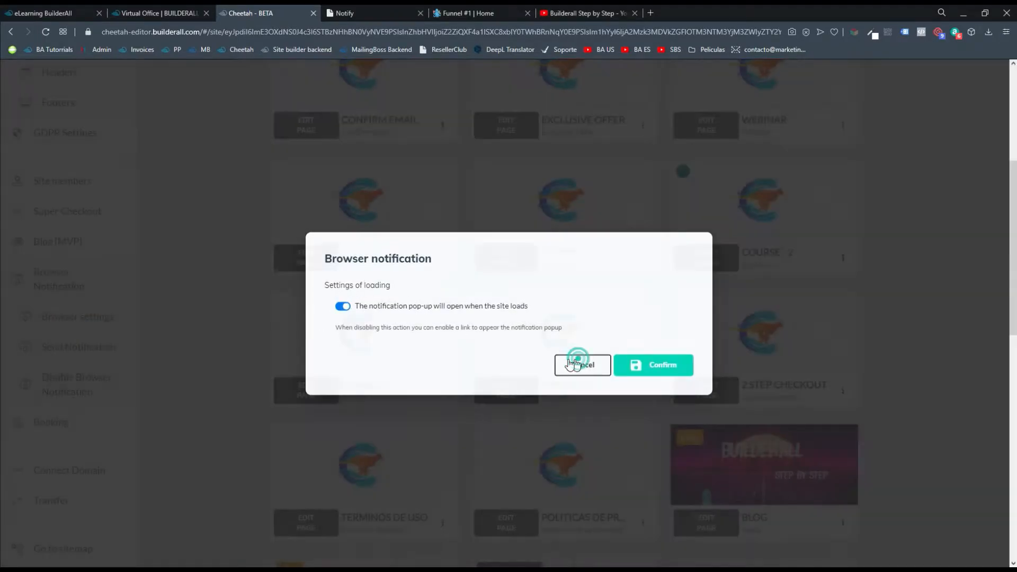
{"action": "left_click", "coordinate": [581, 364]}
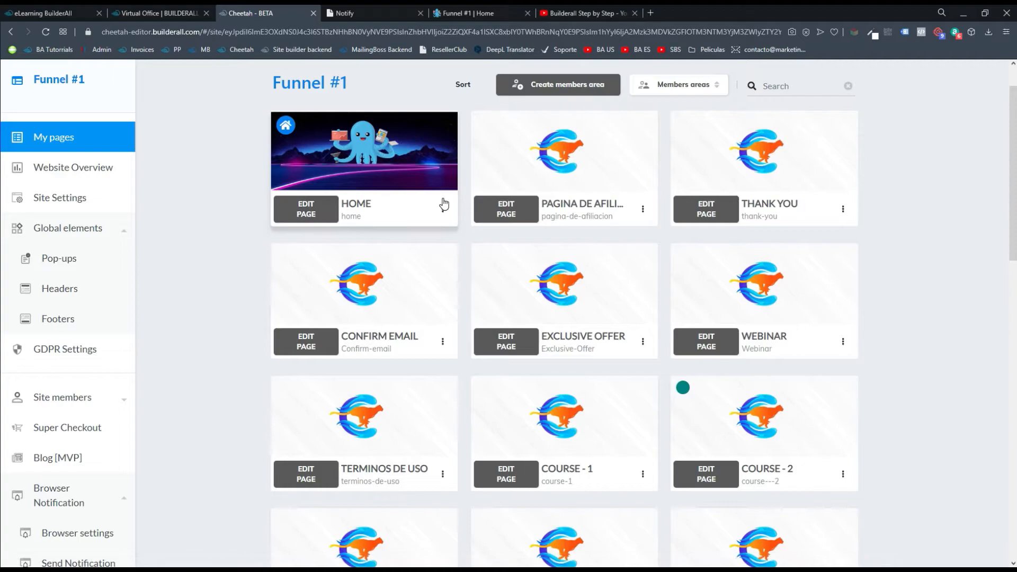
Step: Open the HOME page live via its card's 'Go to the website page' option
{"action": "left_click", "coordinate": [442, 208]}
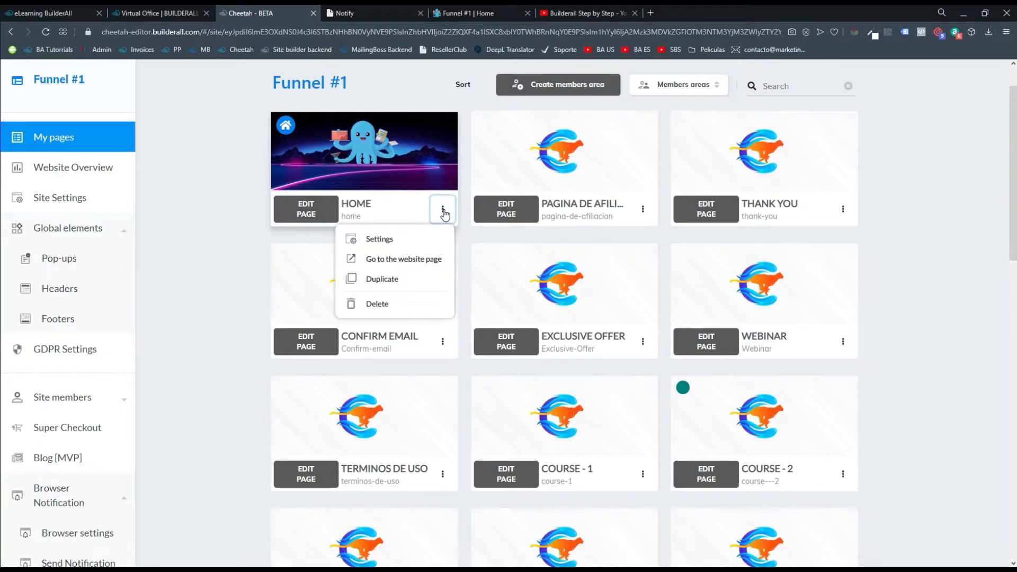
{"action": "mouse_move", "coordinate": [402, 259]}
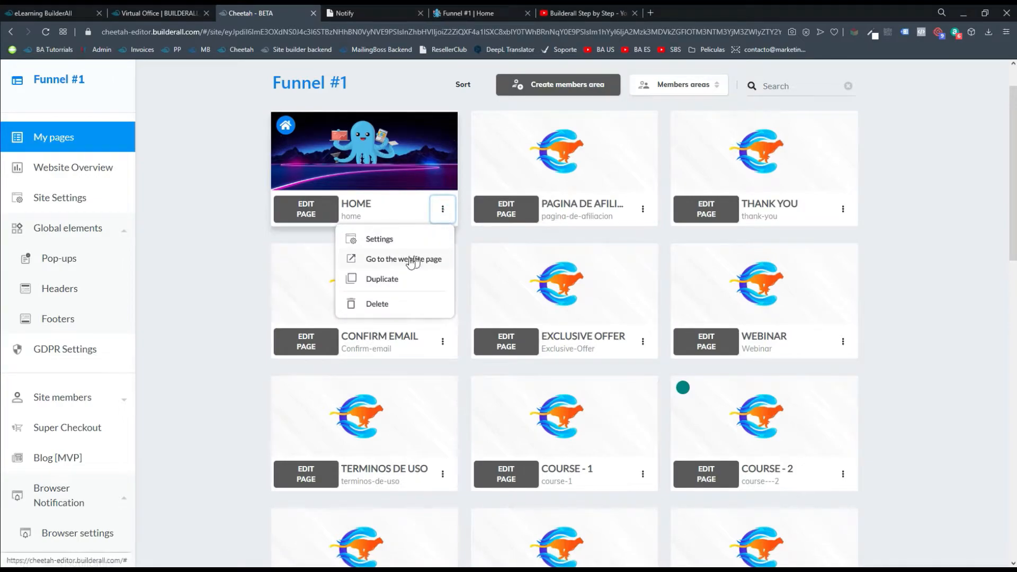
{"action": "mouse_move", "coordinate": [418, 266]}
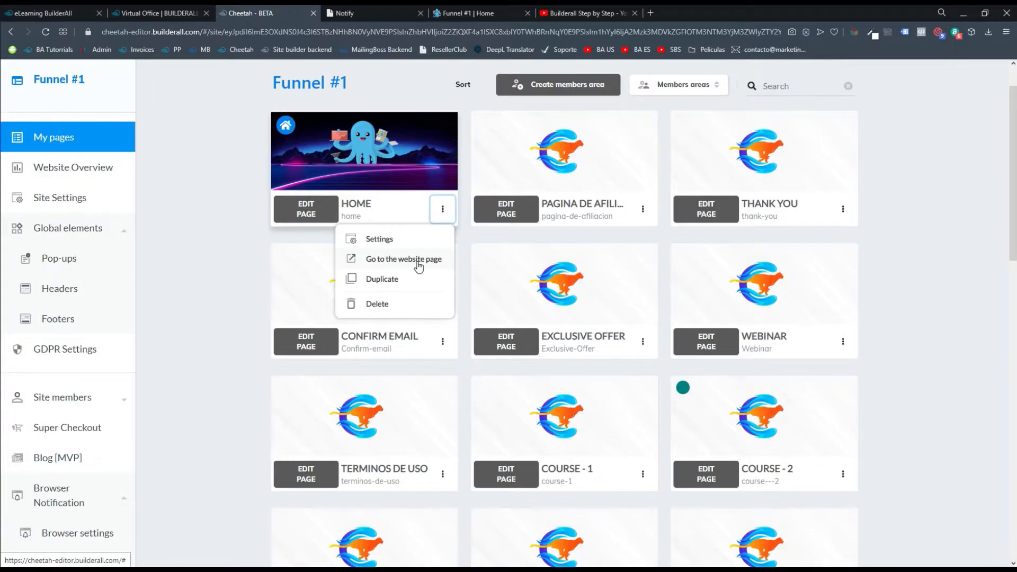
{"action": "left_click", "coordinate": [403, 259]}
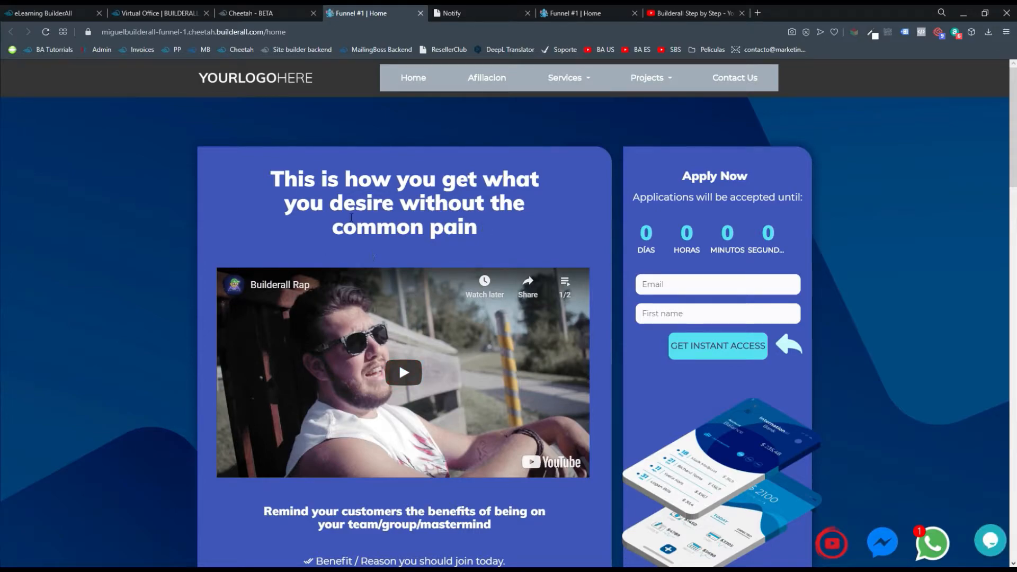
{"action": "mouse_move", "coordinate": [87, 32]}
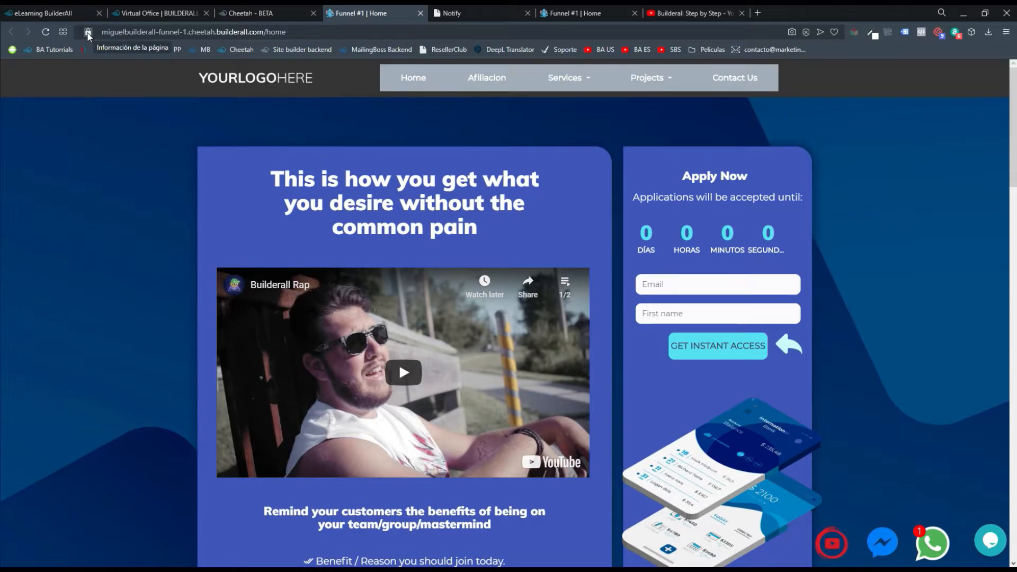
Step: Review the live site's permission details, keeping notifications allowed
{"action": "left_click", "coordinate": [87, 32]}
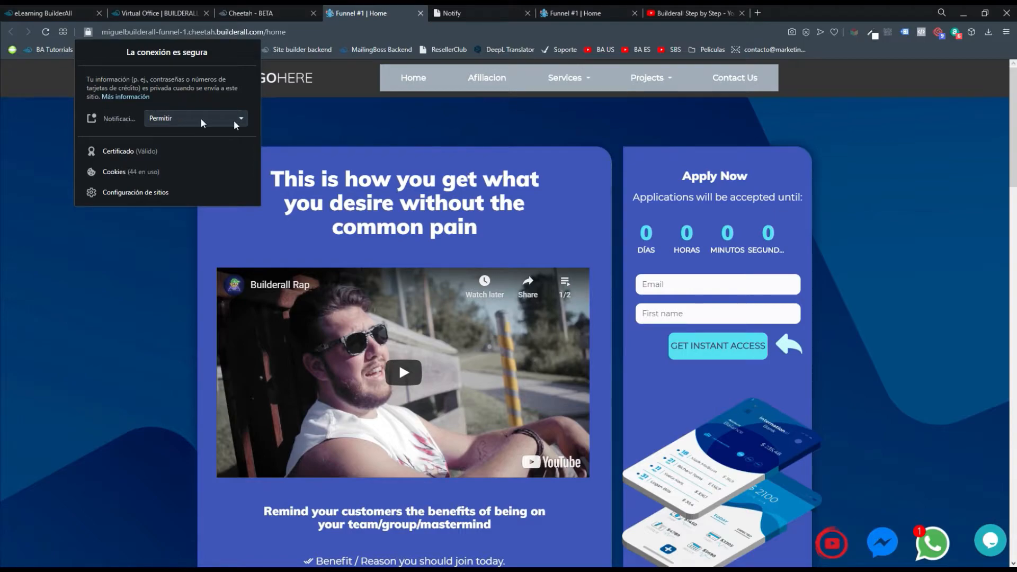
{"action": "left_click", "coordinate": [90, 31]}
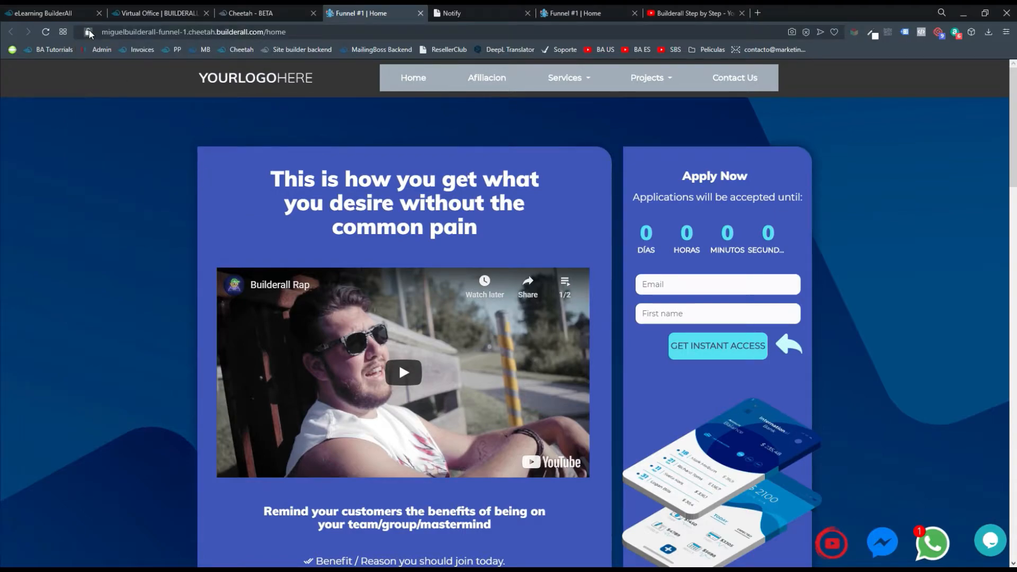
{"action": "left_click", "coordinate": [88, 32]}
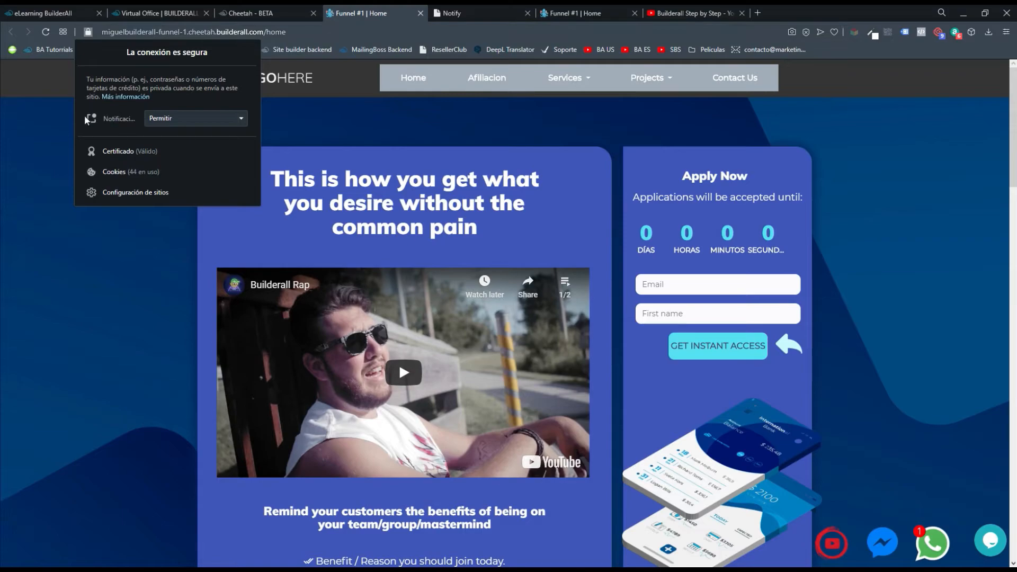
{"action": "mouse_move", "coordinate": [173, 125]}
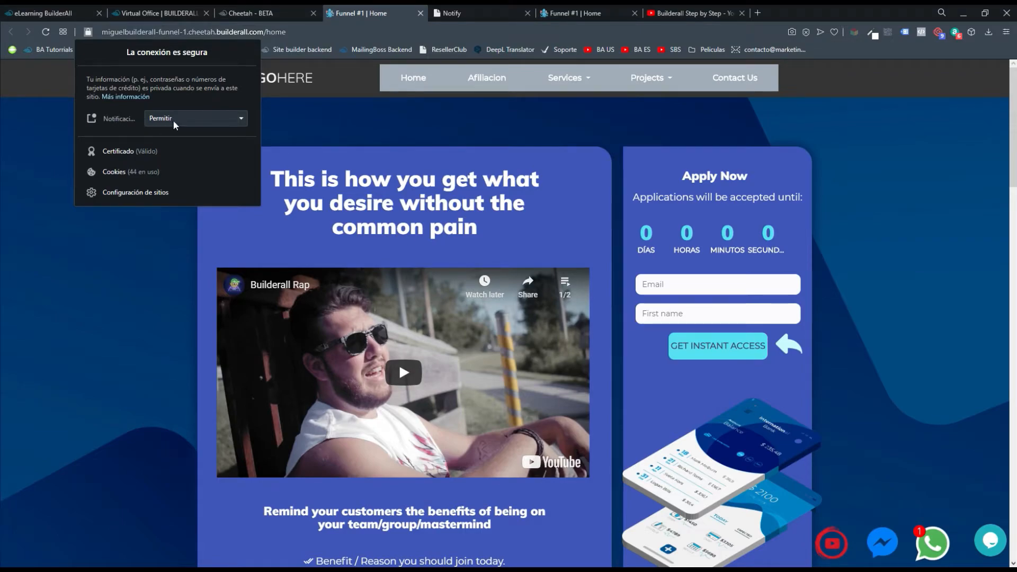
{"action": "left_click", "coordinate": [194, 118]}
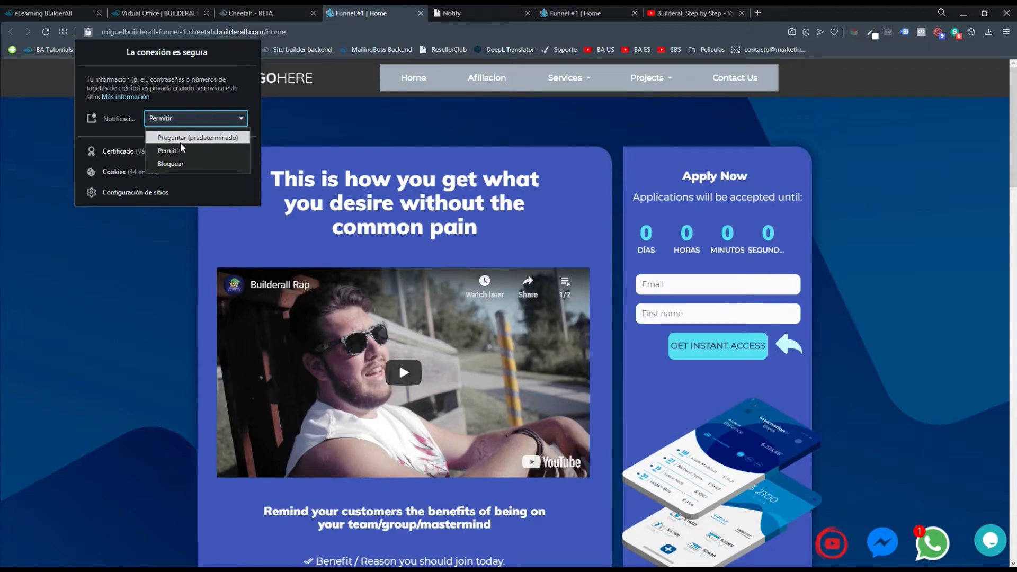
{"action": "left_click", "coordinate": [170, 149]}
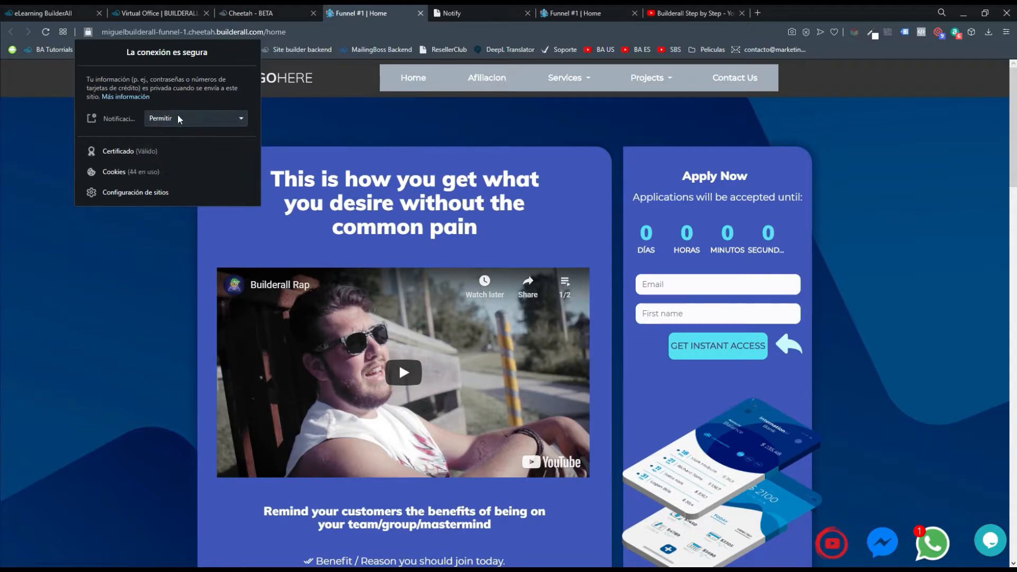
{"action": "mouse_move", "coordinate": [174, 120]}
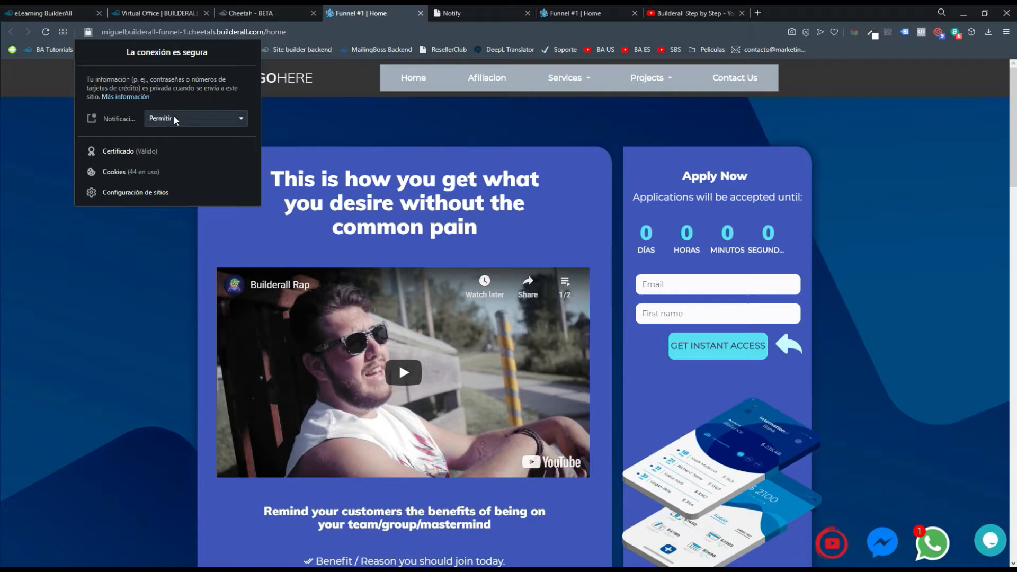
Step: Allow the Funnel #1 site to send notifications, then return to the Cheetah editor
{"action": "left_click", "coordinate": [194, 118]}
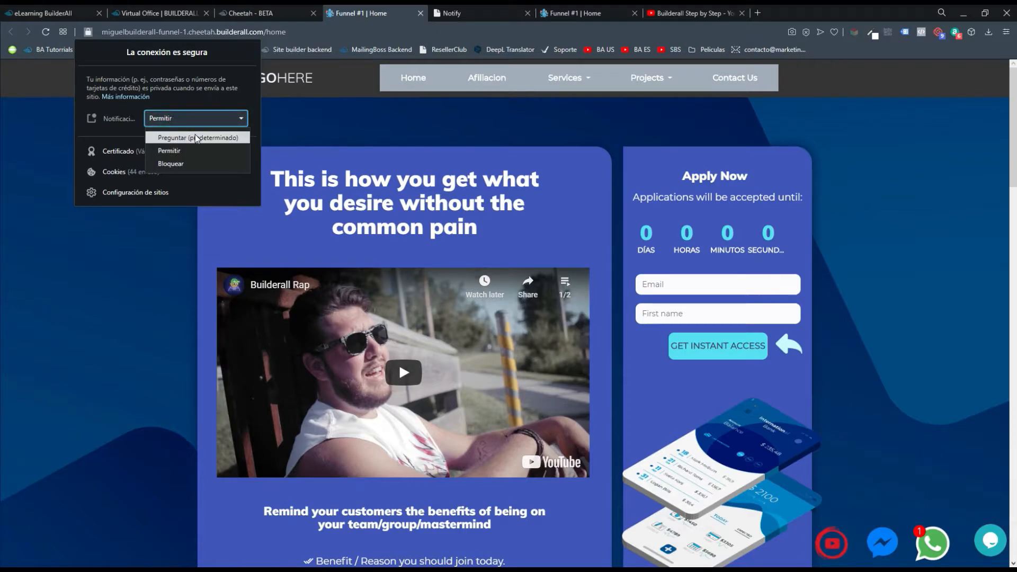
{"action": "left_click", "coordinate": [188, 137]}
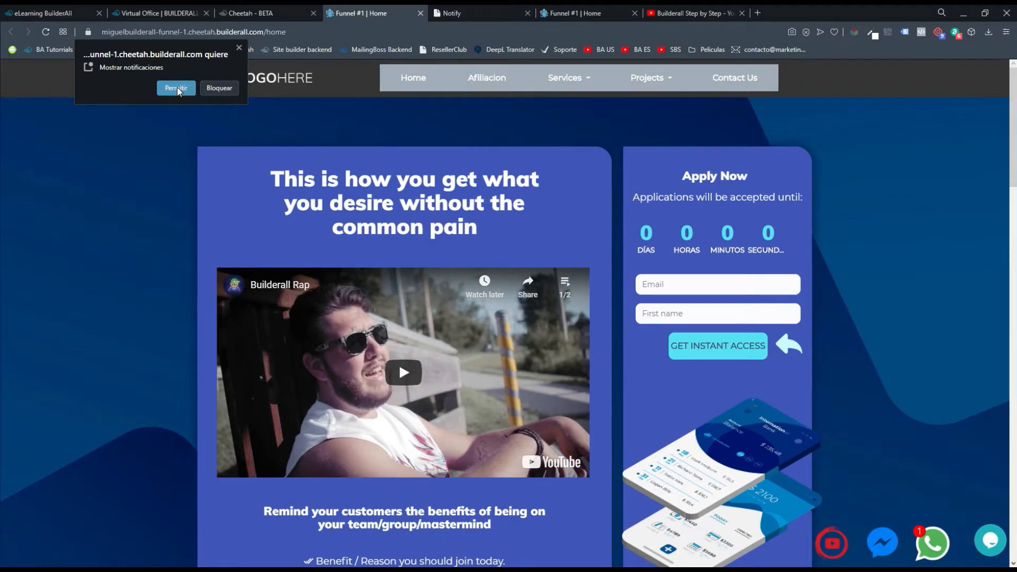
{"action": "left_click", "coordinate": [175, 88]}
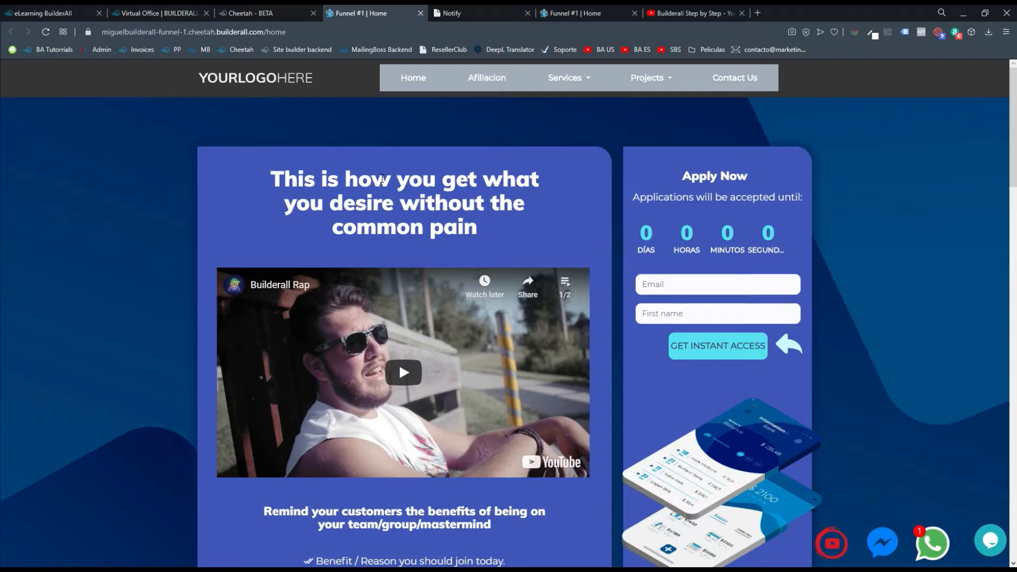
{"action": "mouse_move", "coordinate": [263, 12]}
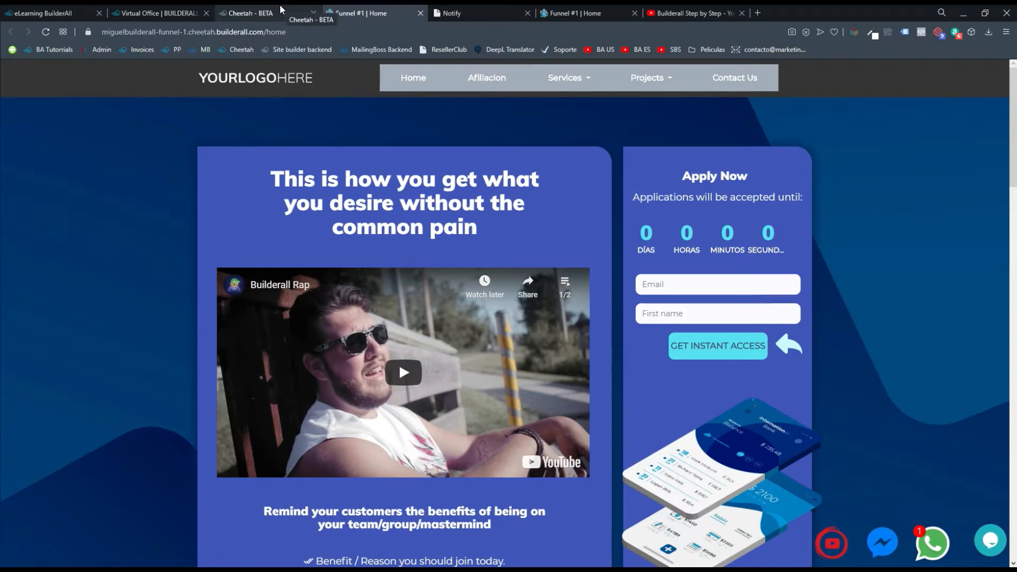
{"action": "left_click", "coordinate": [250, 13]}
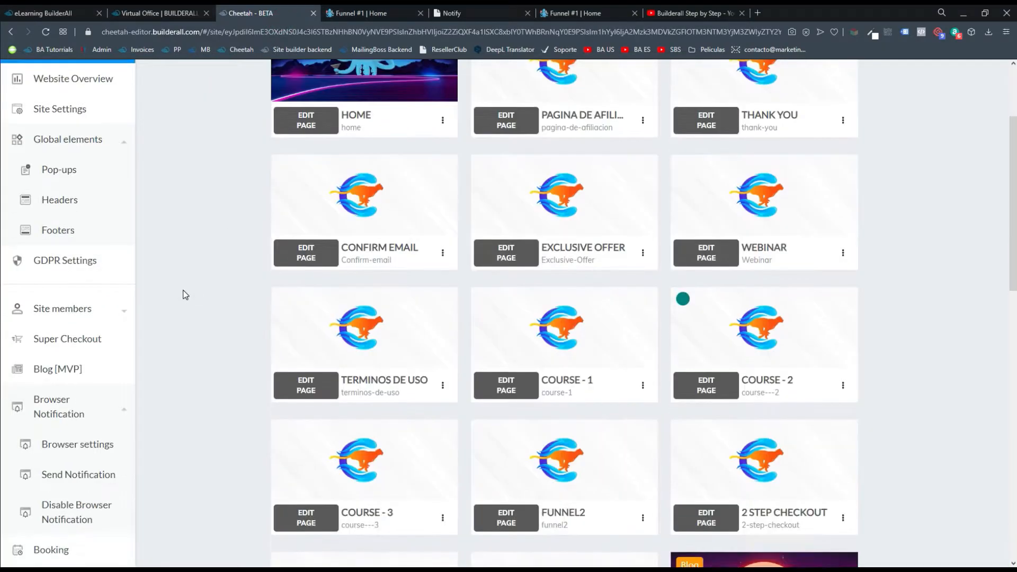
{"action": "scroll", "scroll_direction": "down", "scroll_amount": 3}
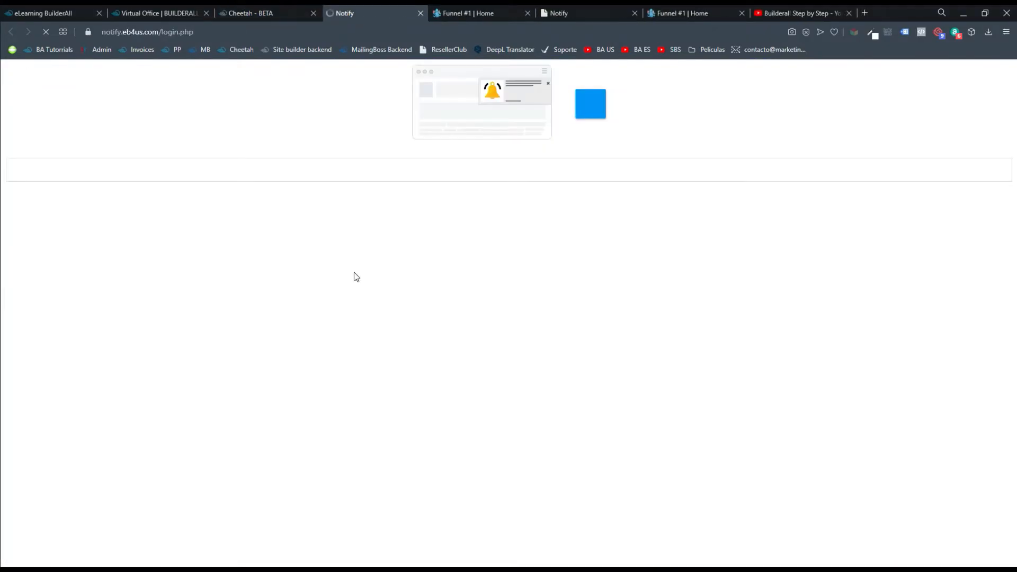
Step: Create a Funnel #1 push titled Curso Gratuito with body '¡Accede a este curso gratuito!'
{"action": "left_click", "coordinate": [353, 269]}
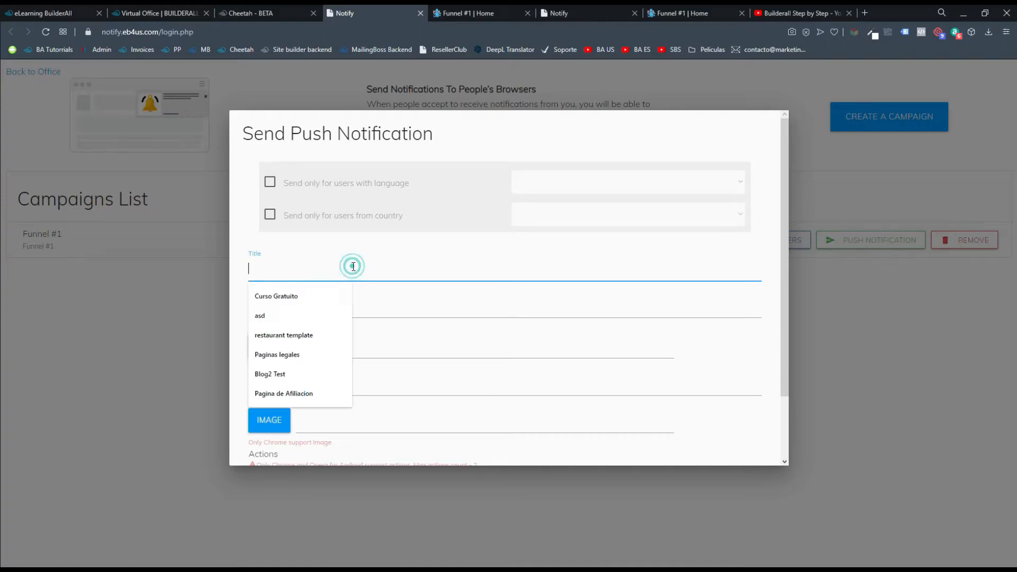
{"action": "left_click", "coordinate": [275, 296]}
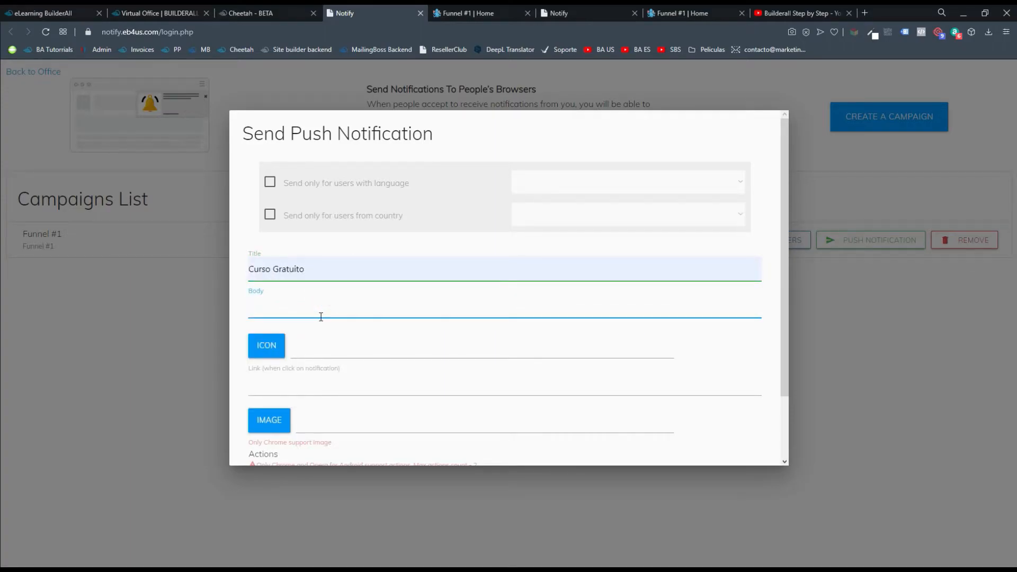
{"action": "type", "text": "Accede"}
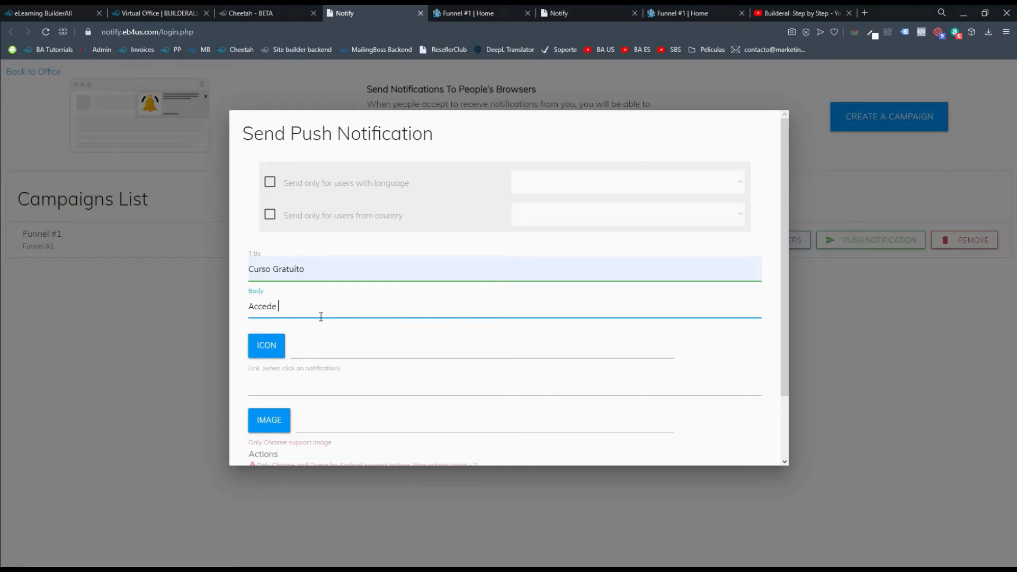
{"action": "type", "text": "a este cu"}
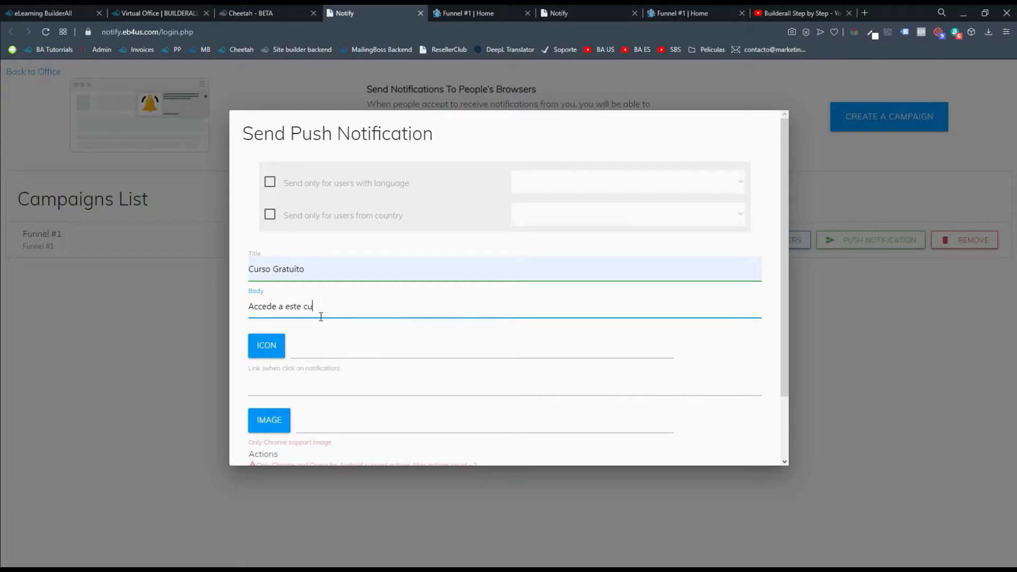
{"action": "type", "text": "rso gratuito!"}
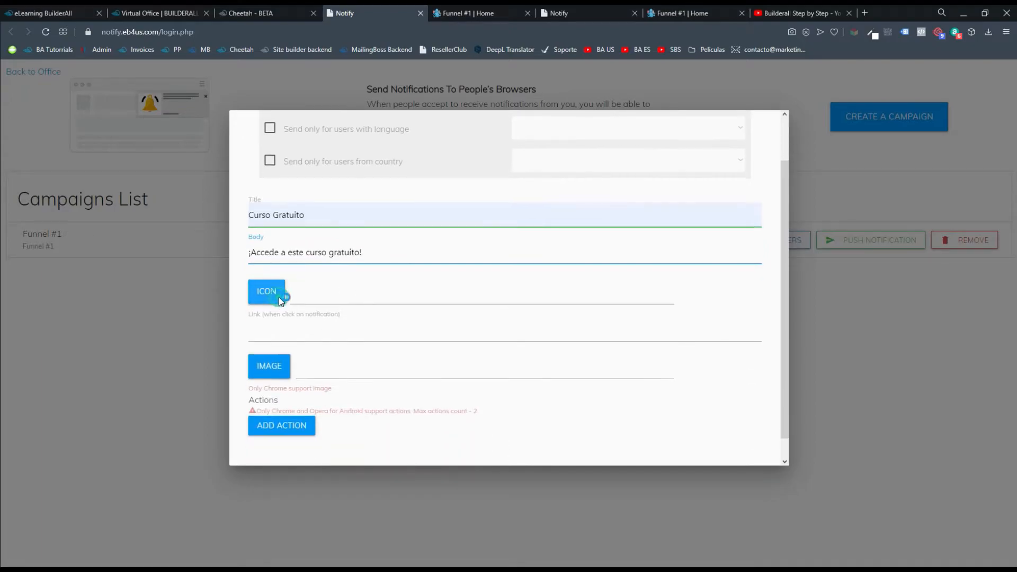
{"action": "left_click", "coordinate": [266, 291]}
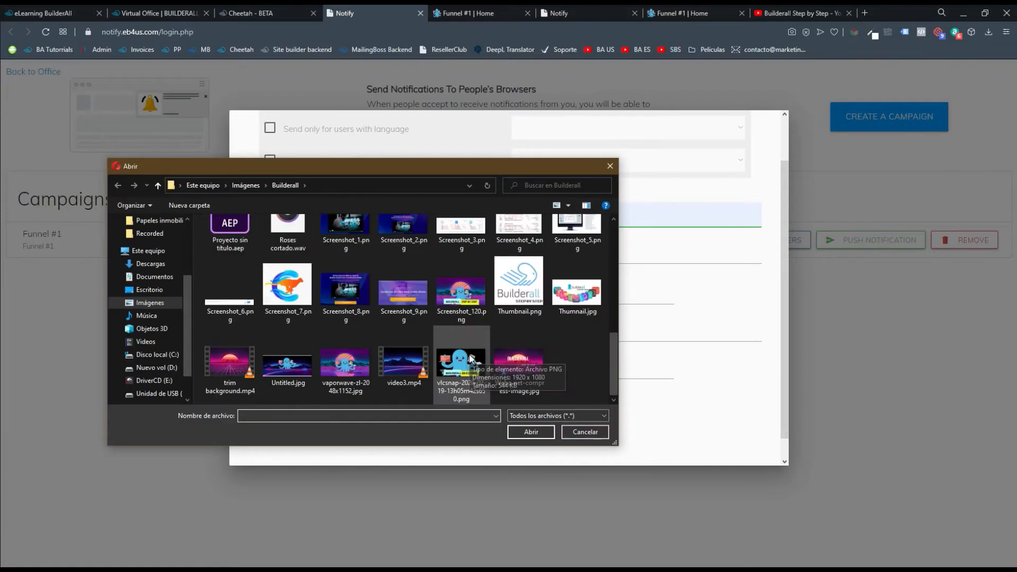
{"action": "double_click", "coordinate": [459, 355]}
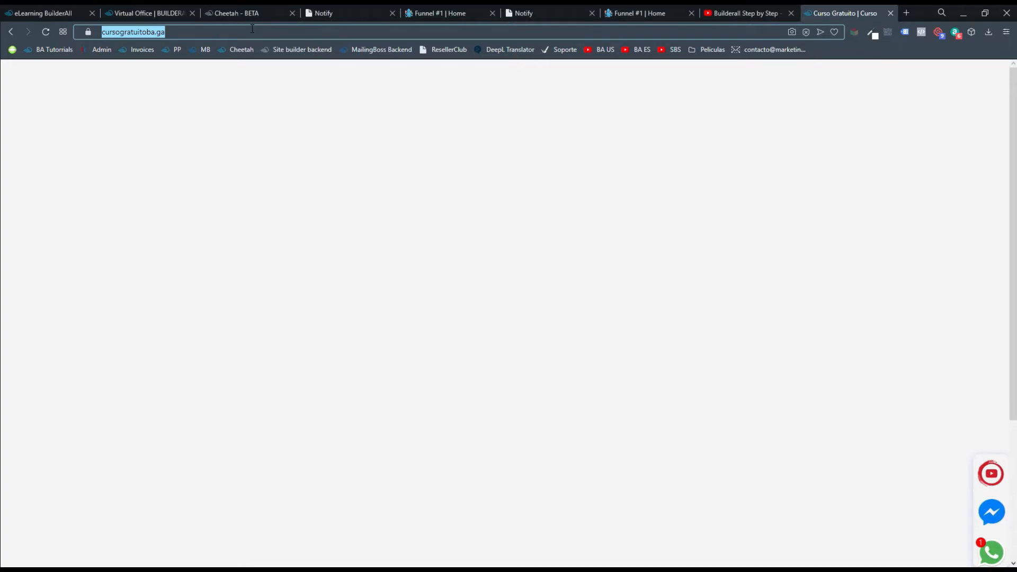
{"action": "left_click", "coordinate": [342, 13]}
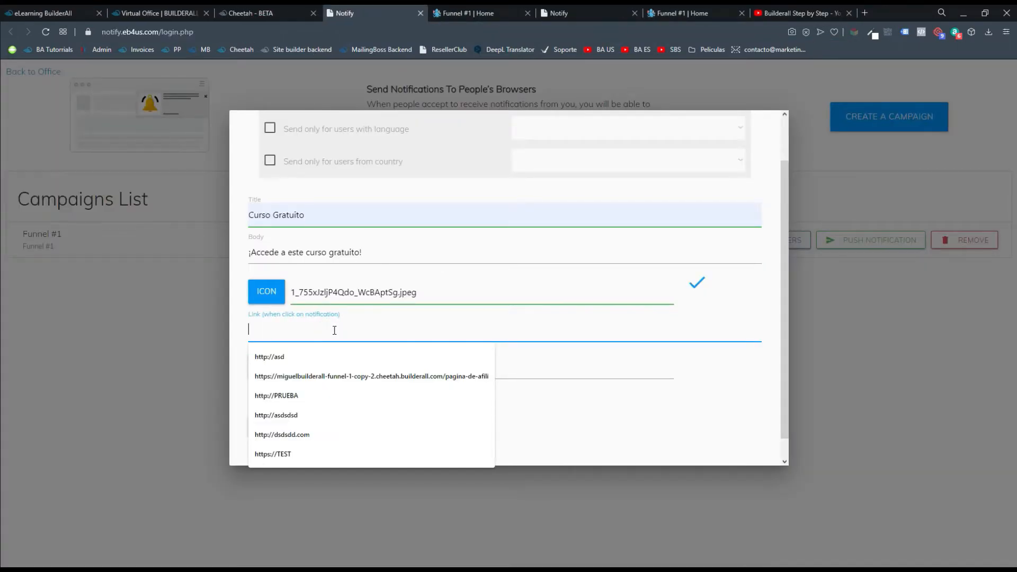
{"action": "type", "text": "https://cursogratuitoba.ga"}
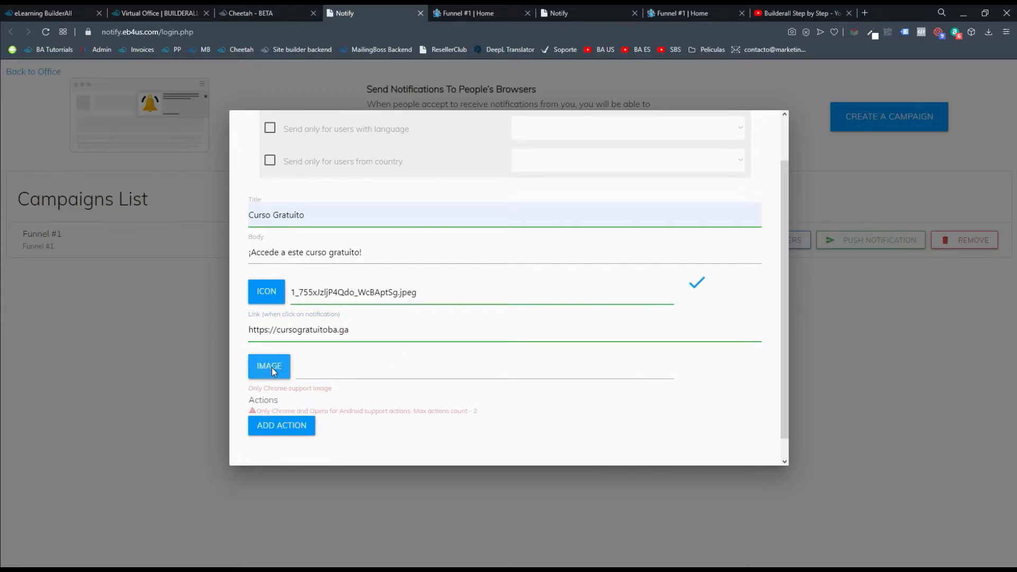
{"action": "left_click", "coordinate": [268, 366]}
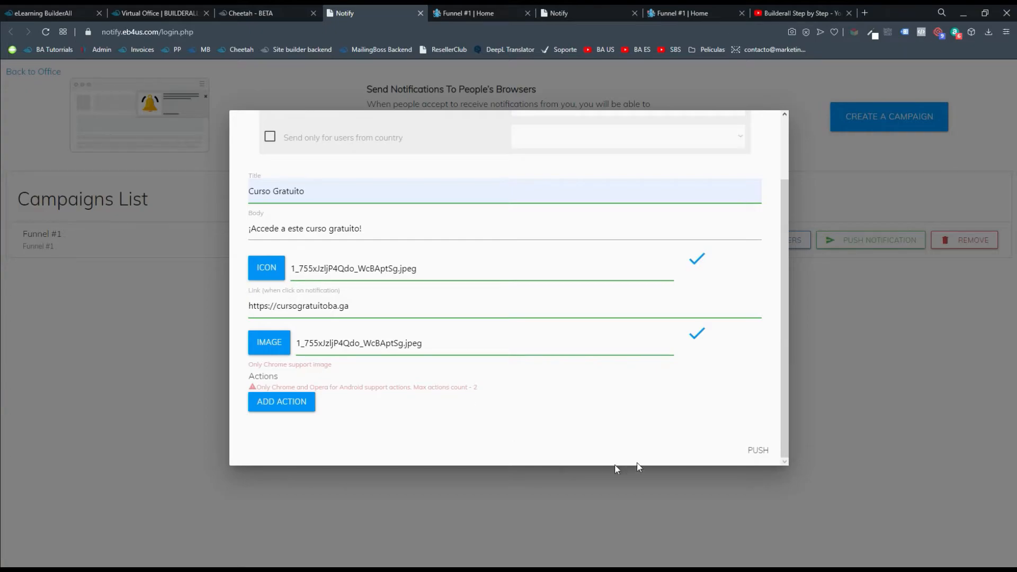
{"action": "left_click", "coordinate": [756, 450]}
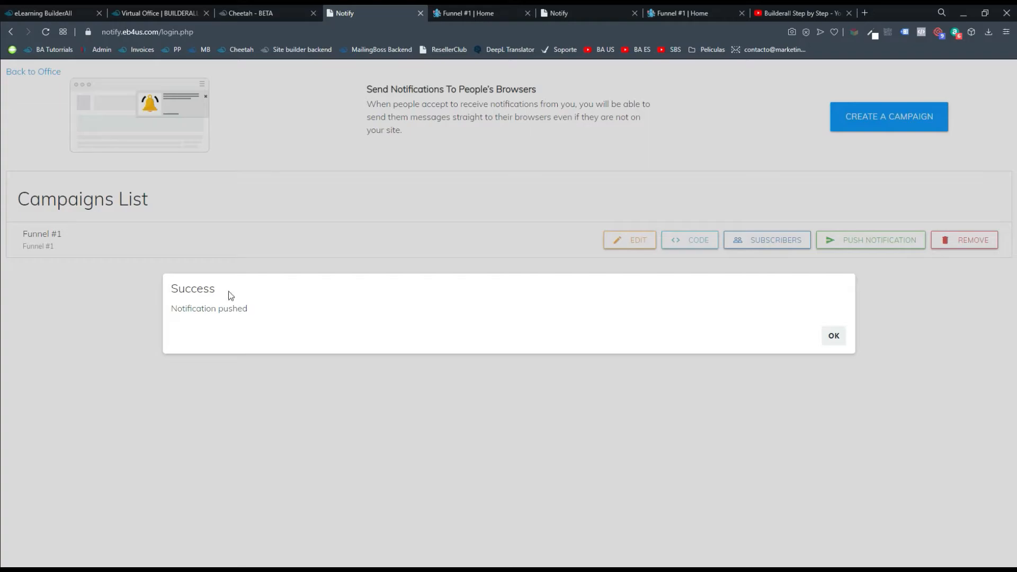
Step: Dismiss the success message, clear the Curso Gratuito notification, and review focus assist settings
{"action": "left_click", "coordinate": [833, 336]}
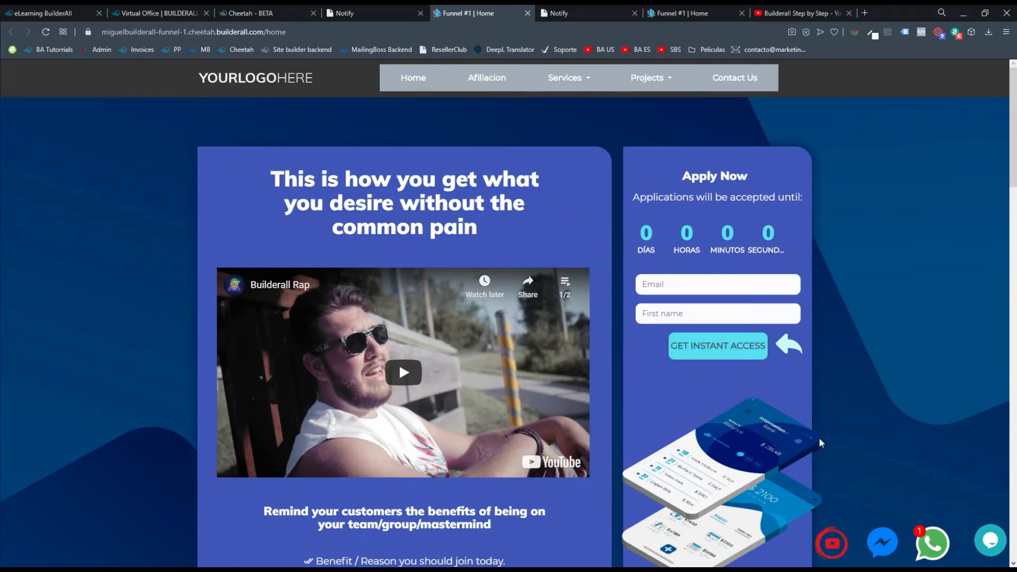
{"action": "mouse_move", "coordinate": [619, 361]}
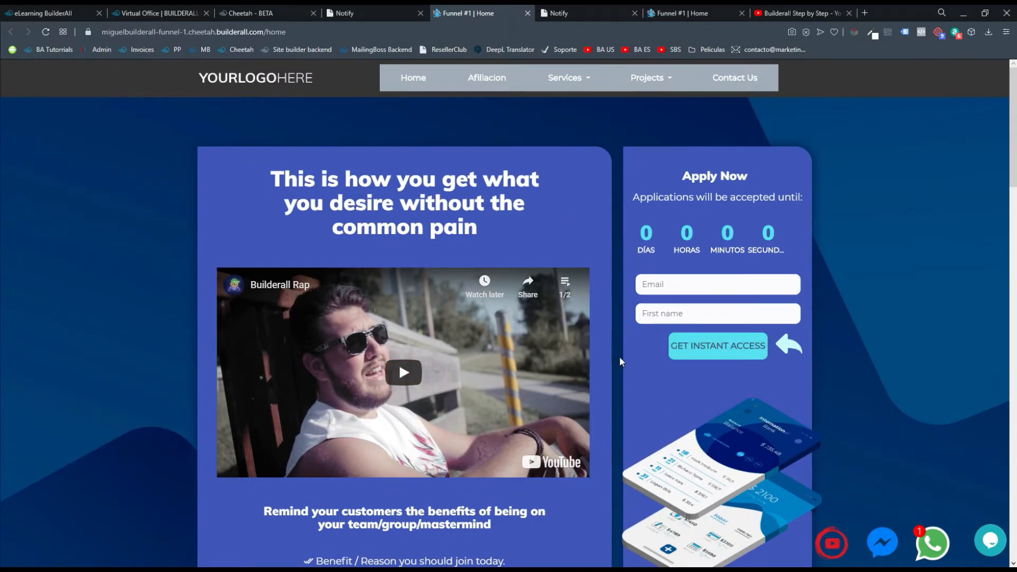
{"action": "mouse_move", "coordinate": [791, 361]}
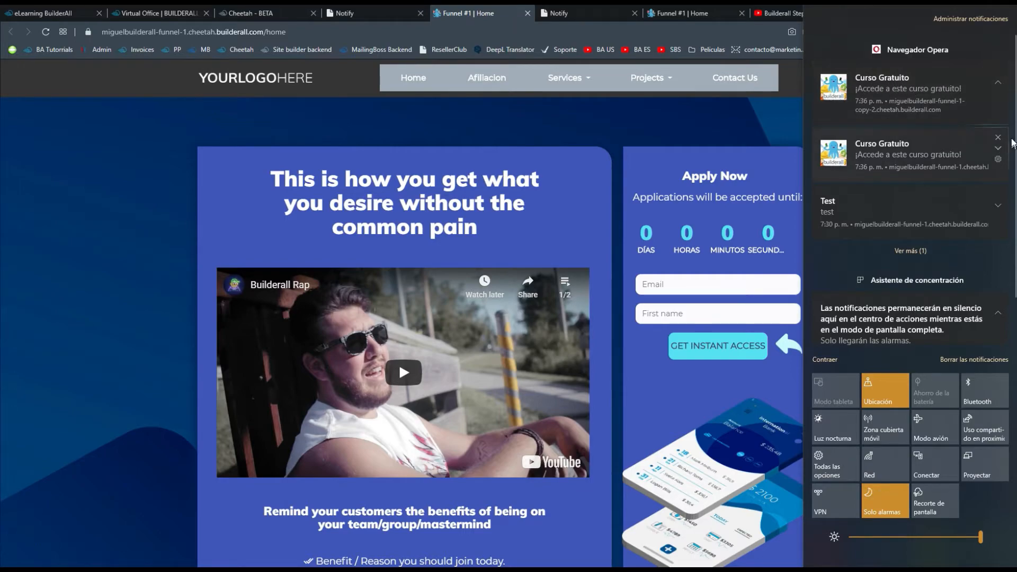
{"action": "left_click", "coordinate": [998, 137]}
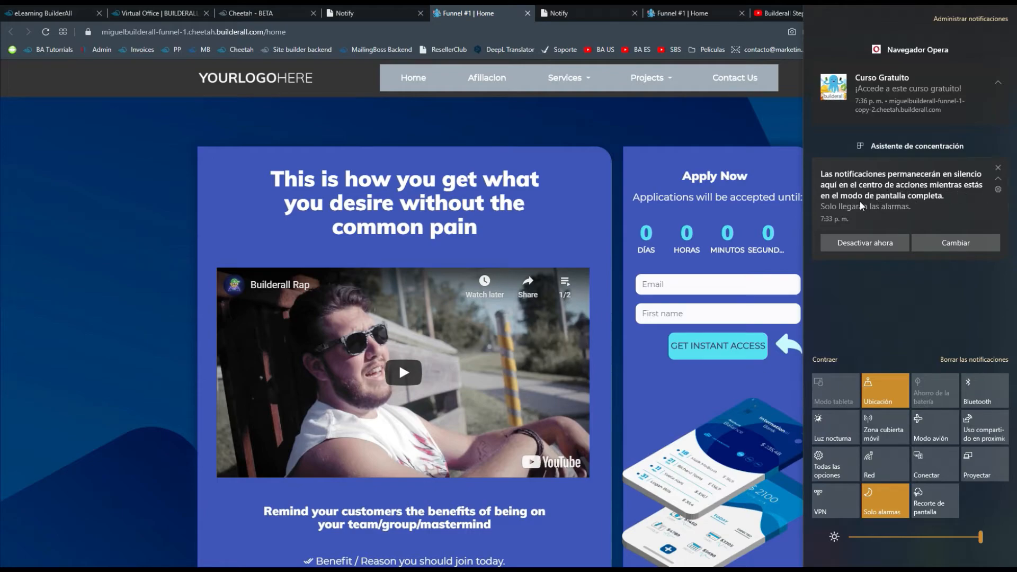
{"action": "left_click", "coordinate": [953, 242]}
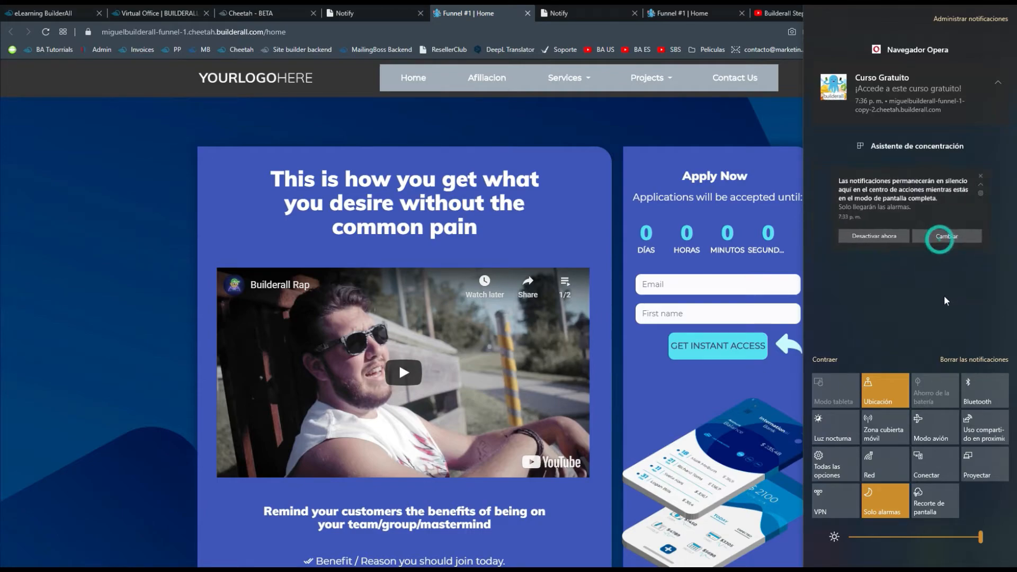
{"action": "left_click", "coordinate": [945, 235]}
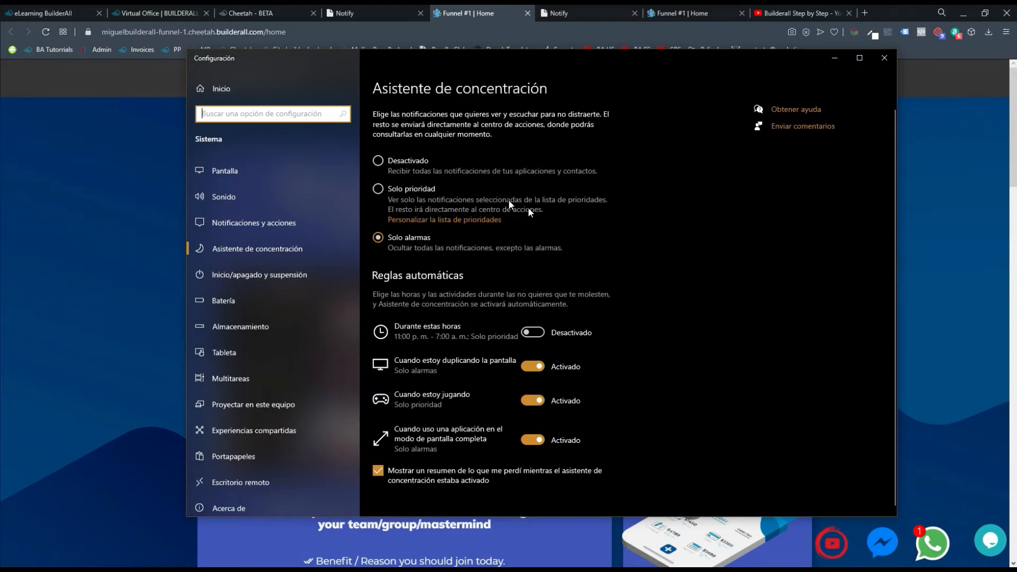
{"action": "left_click", "coordinate": [378, 188]}
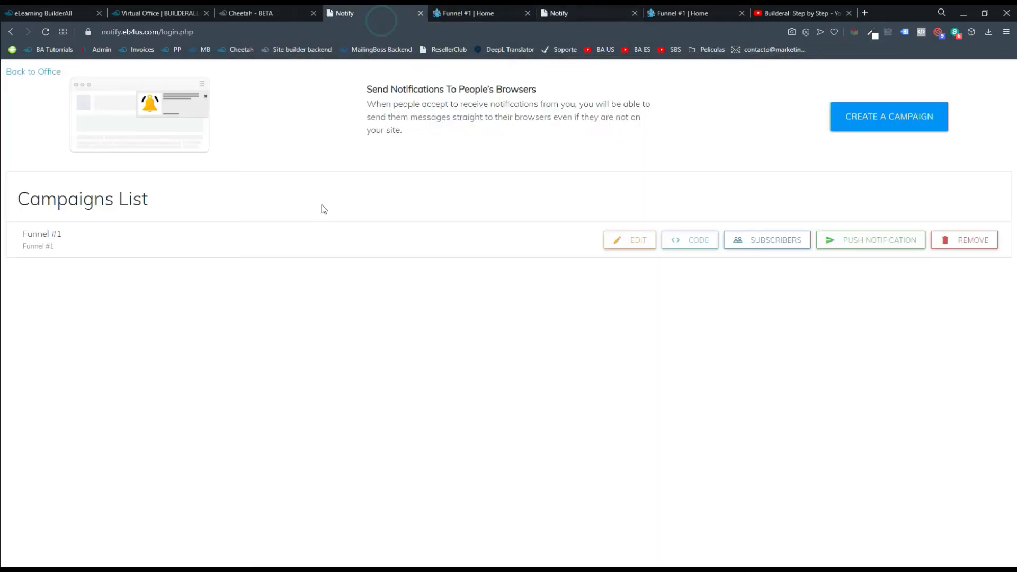
{"action": "mouse_move", "coordinate": [820, 241]}
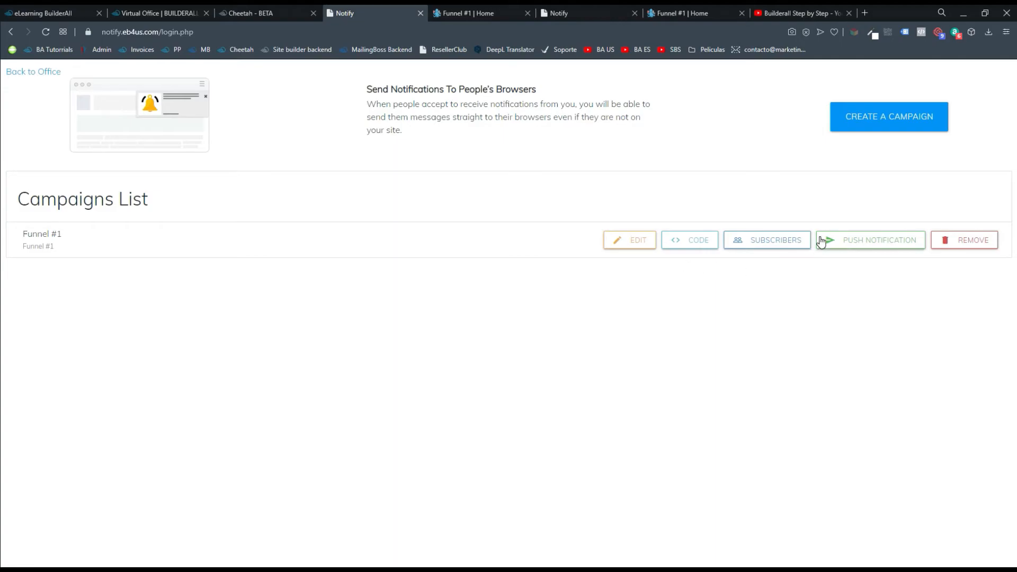
Step: Start another Funnel #1 push titled Curso Gratuito with body 'Accede a este curso'
{"action": "left_click", "coordinate": [878, 240]}
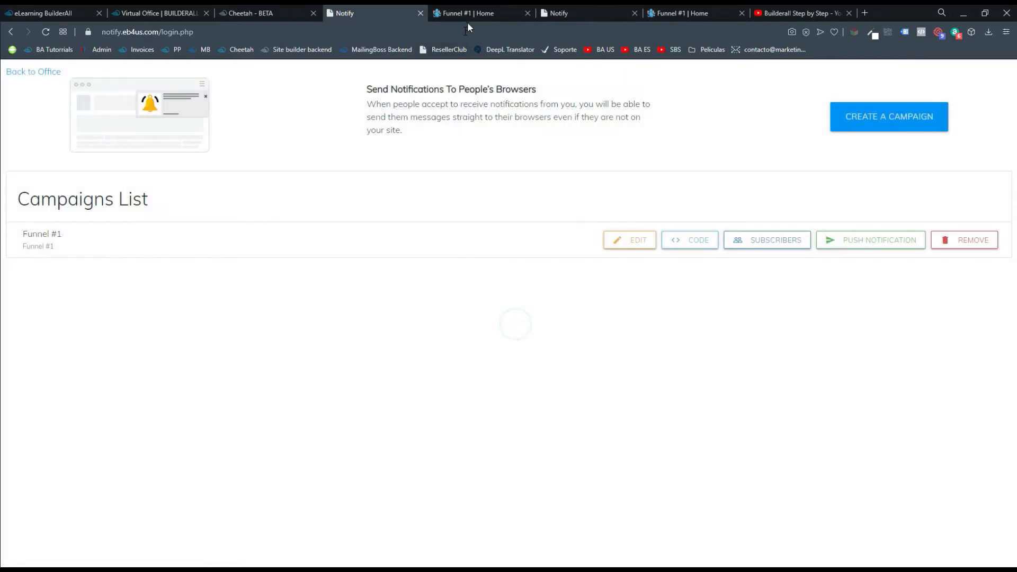
{"action": "left_click", "coordinate": [360, 13]}
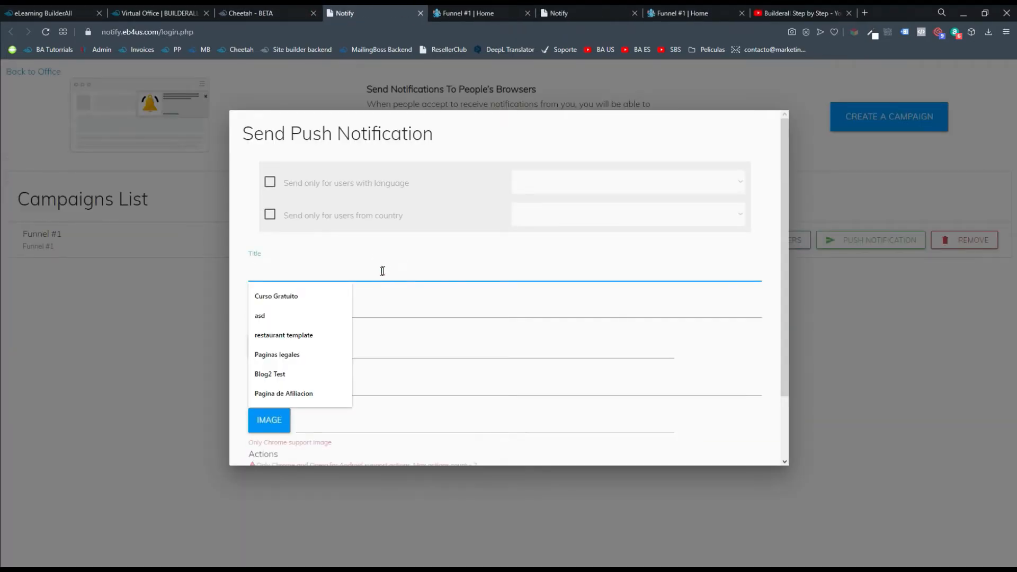
{"action": "left_click", "coordinate": [275, 295]}
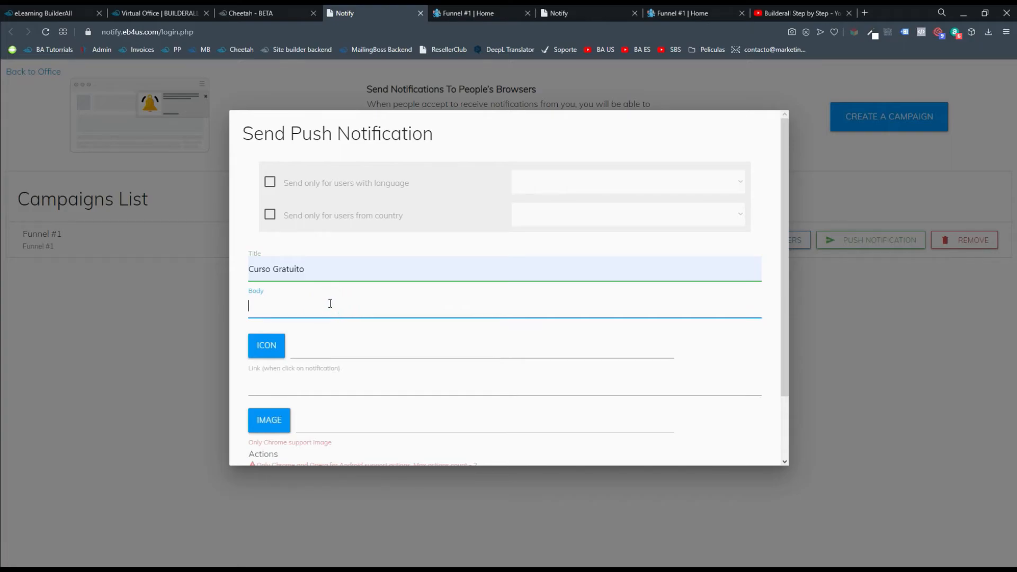
{"action": "type", "text": "Accede a este c"}
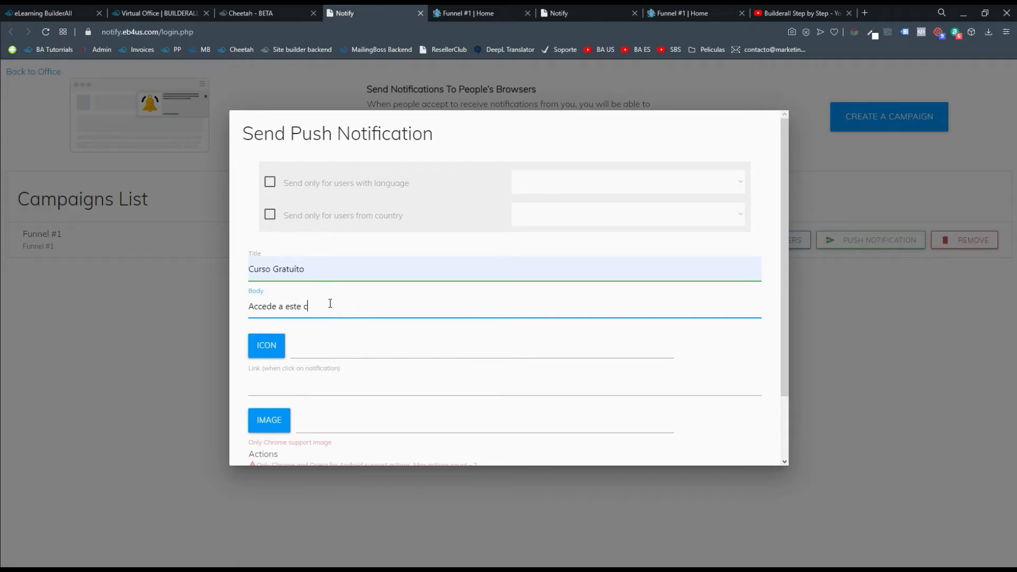
{"action": "type", "text": "urso Graut"}
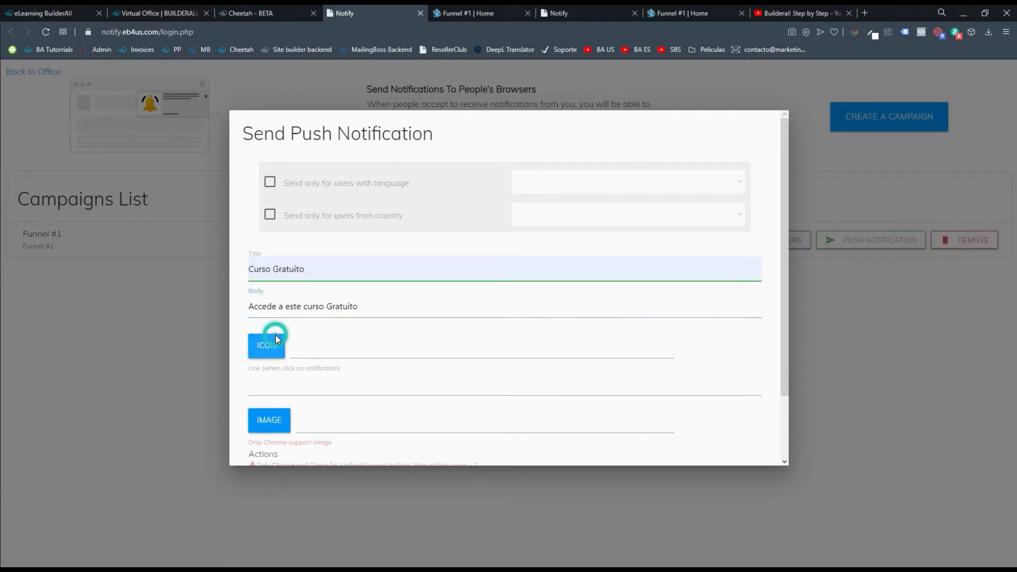
Step: Add the icon and large image, leave the language restriction off, and push to subscribers
{"action": "left_click", "coordinate": [266, 344]}
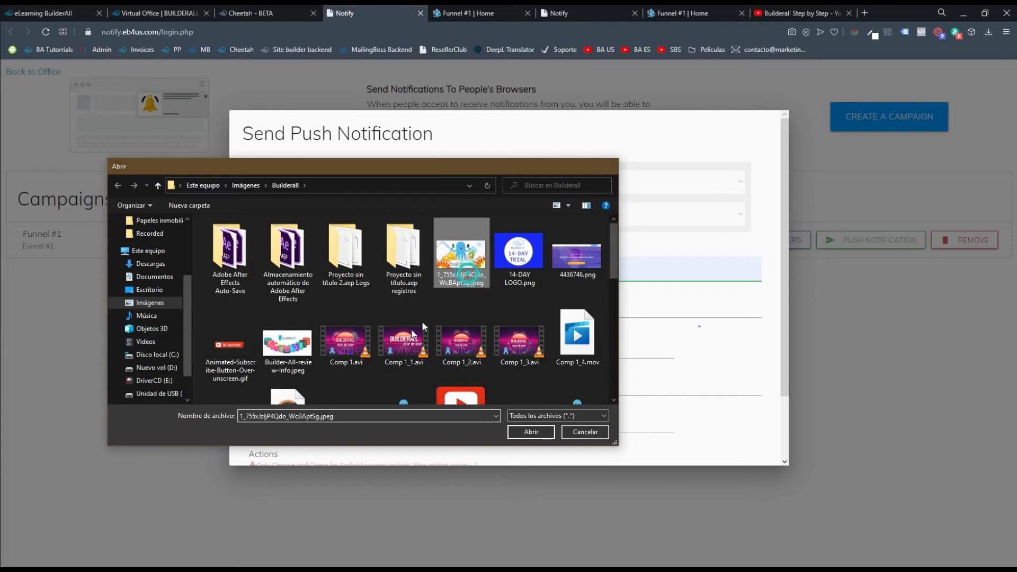
{"action": "left_click", "coordinate": [530, 432]}
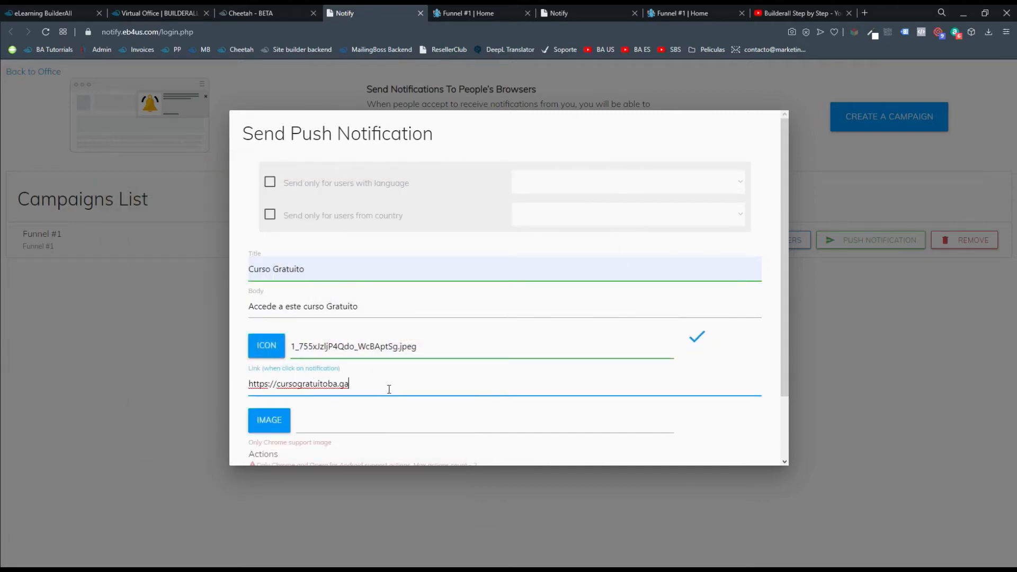
{"action": "left_click", "coordinate": [269, 419]}
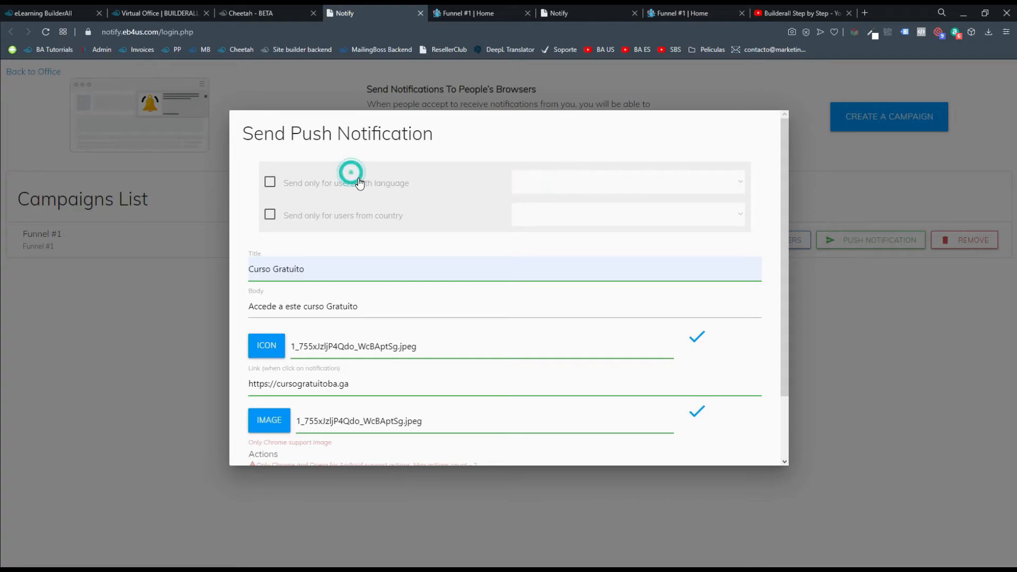
{"action": "left_click", "coordinate": [270, 183]}
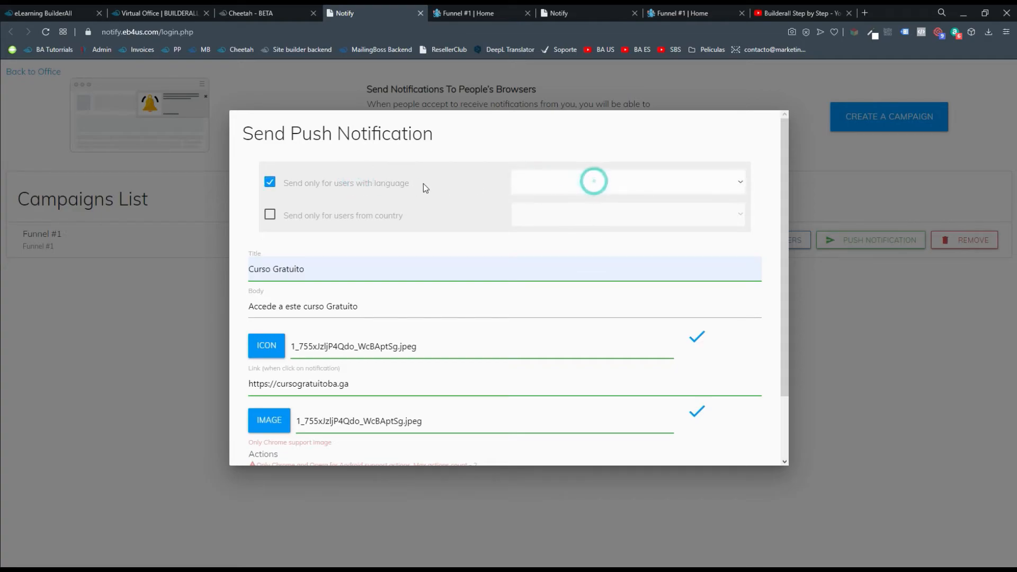
{"action": "left_click", "coordinate": [269, 182]}
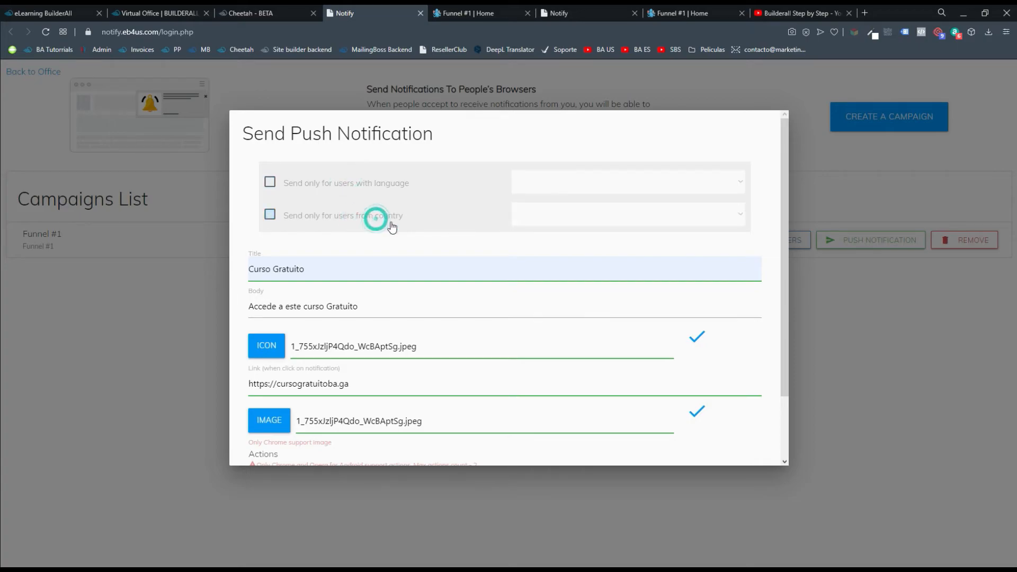
{"action": "scroll", "scroll_direction": "down", "scroll_amount": 3}
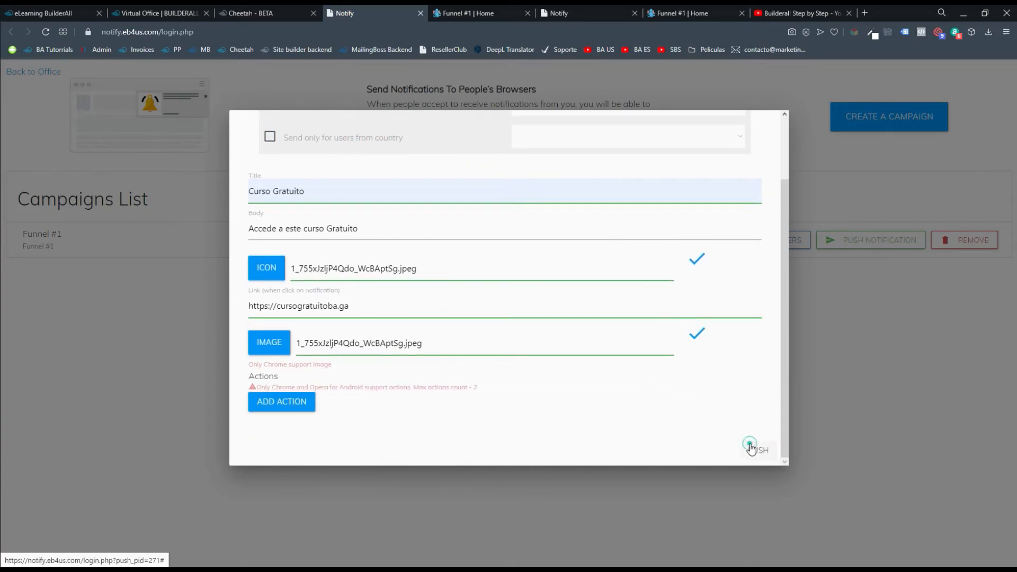
{"action": "left_click", "coordinate": [755, 450]}
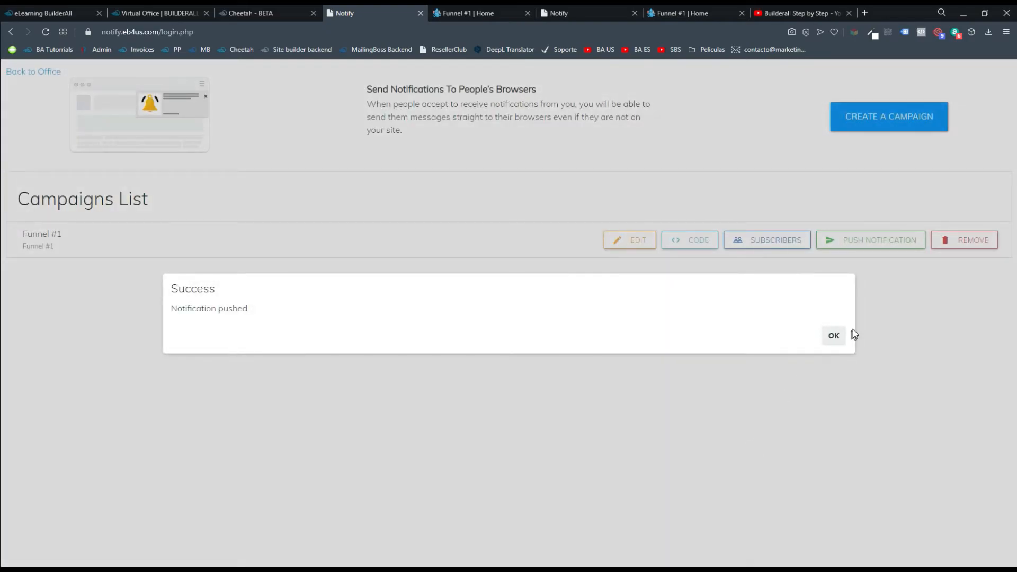
{"action": "left_click", "coordinate": [833, 335]}
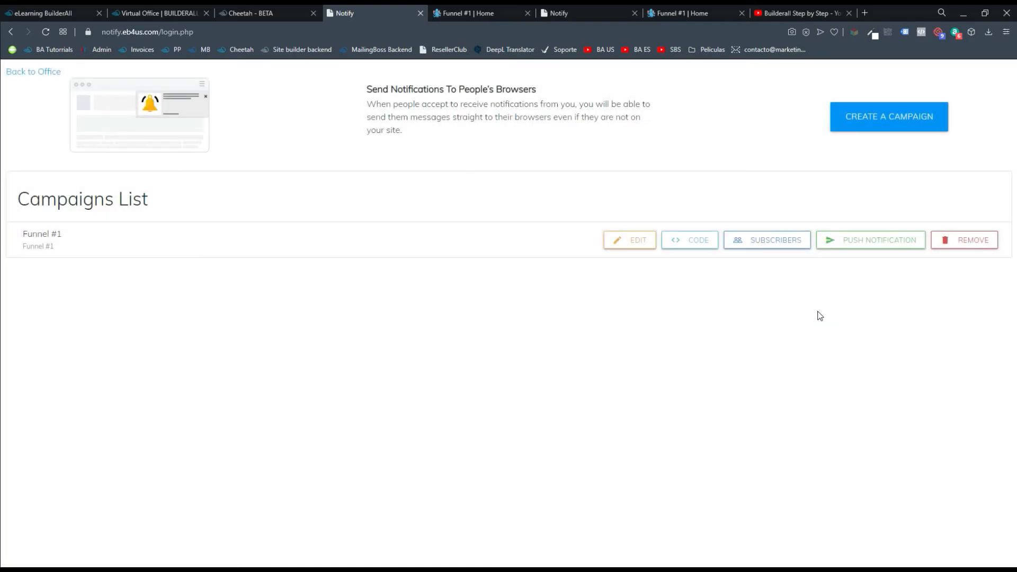
{"action": "left_click", "coordinate": [482, 13]}
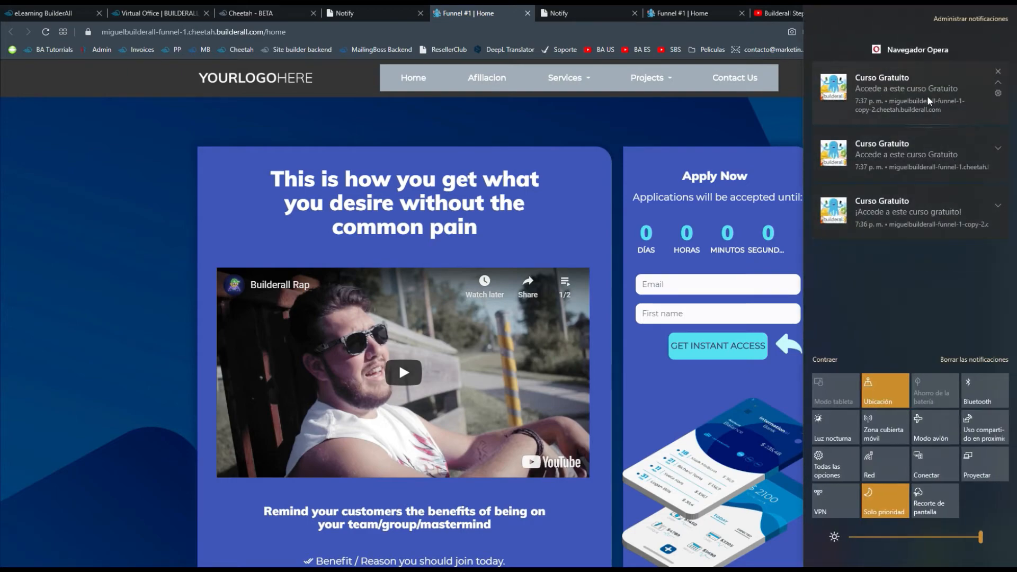
{"action": "mouse_move", "coordinate": [928, 104]}
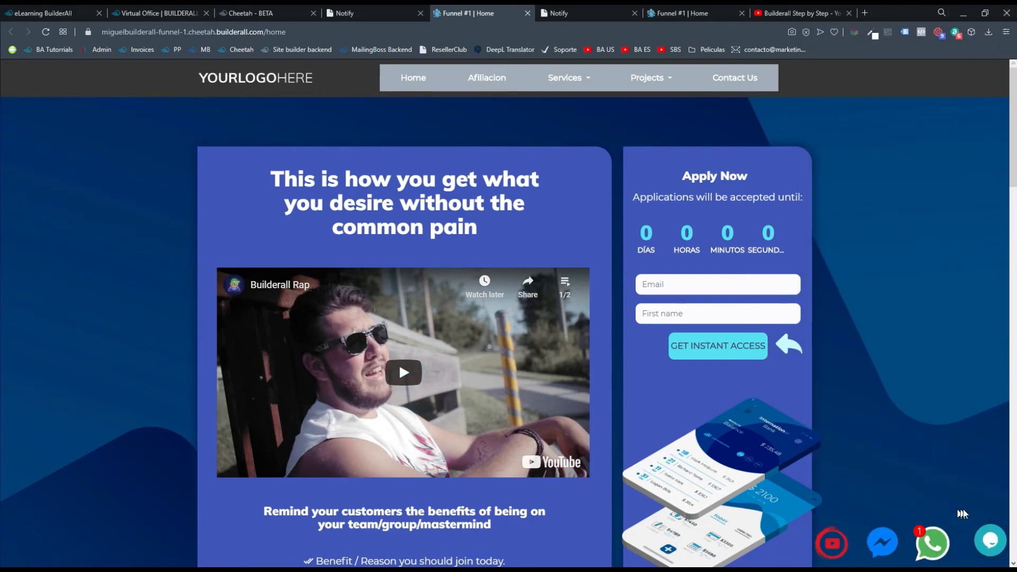
{"action": "mouse_move", "coordinate": [910, 485]}
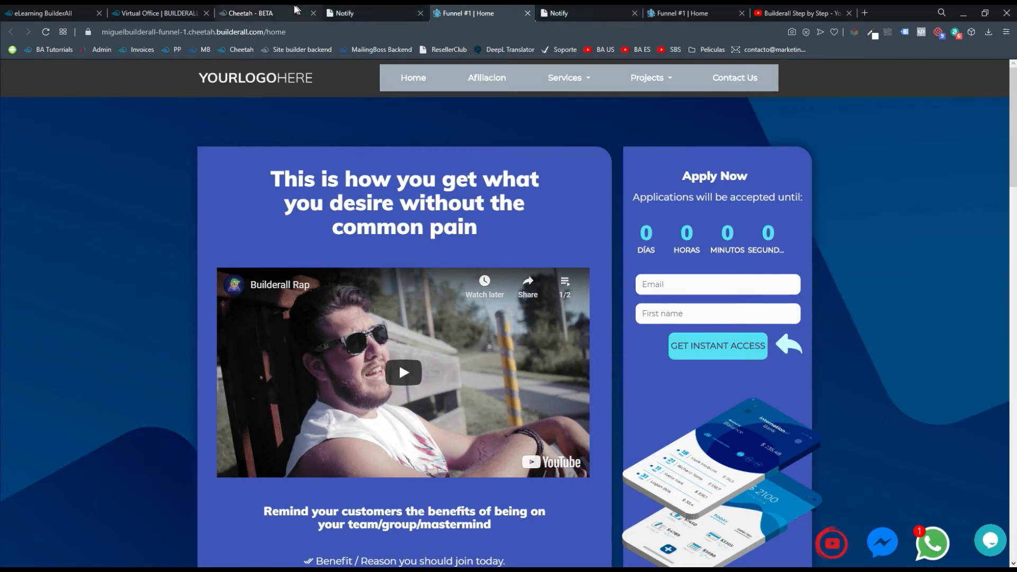
{"action": "mouse_move", "coordinate": [249, 13]}
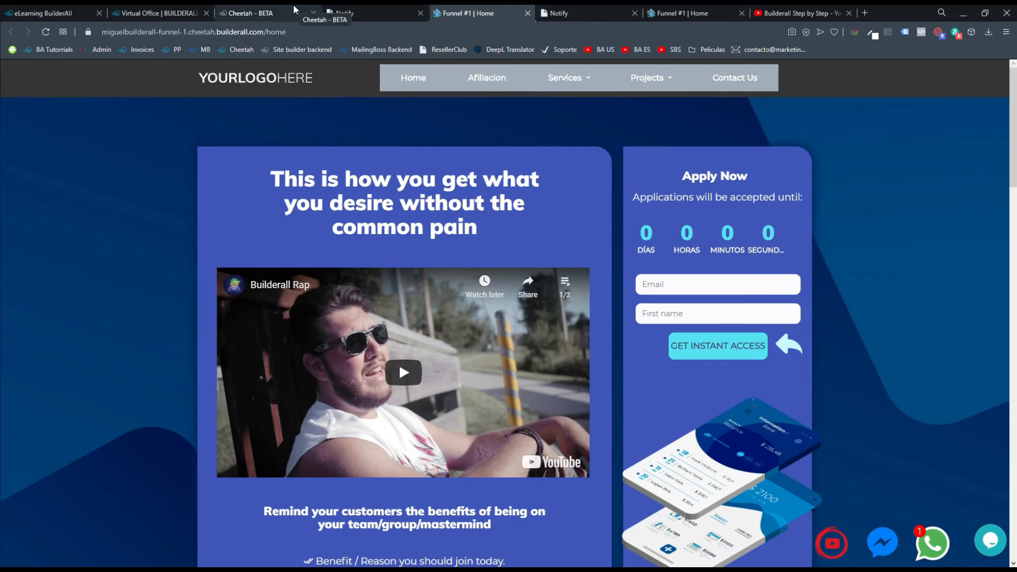
{"action": "left_click", "coordinate": [253, 13]}
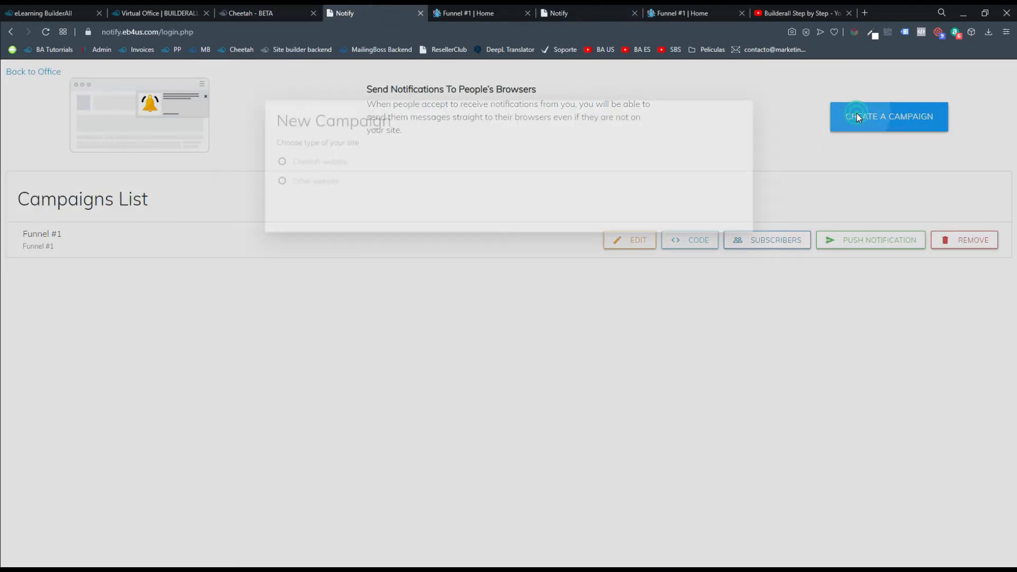
{"action": "left_click", "coordinate": [266, 12]}
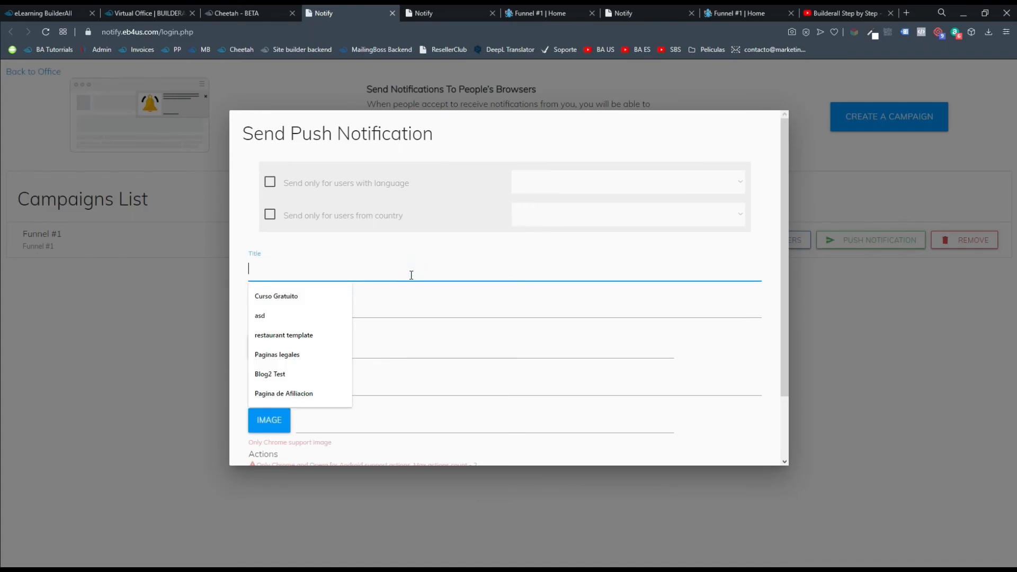
{"action": "type", "text": "Nuevo ar"}
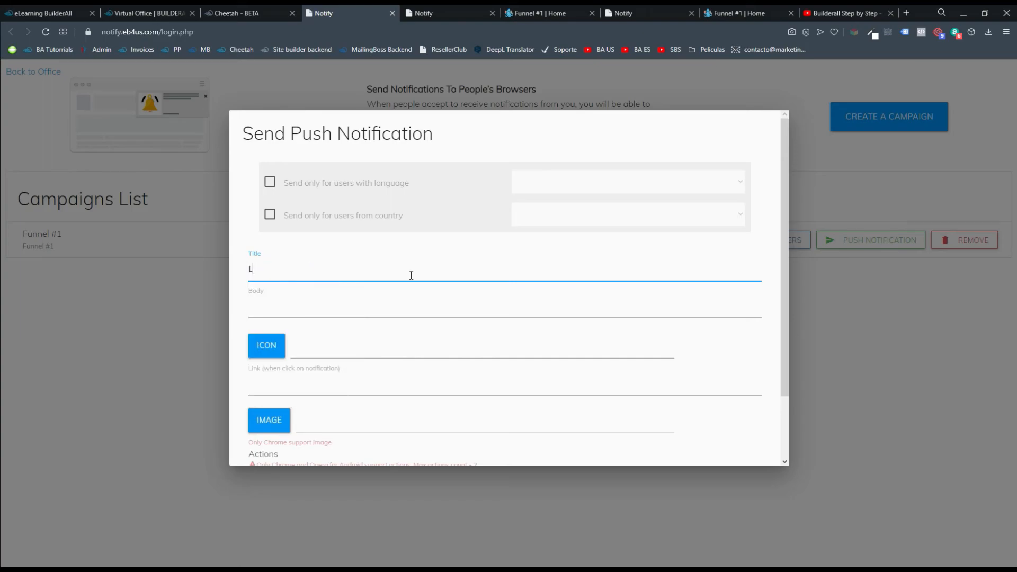
{"action": "type", "text": "ee mi nuevo articulo:"}
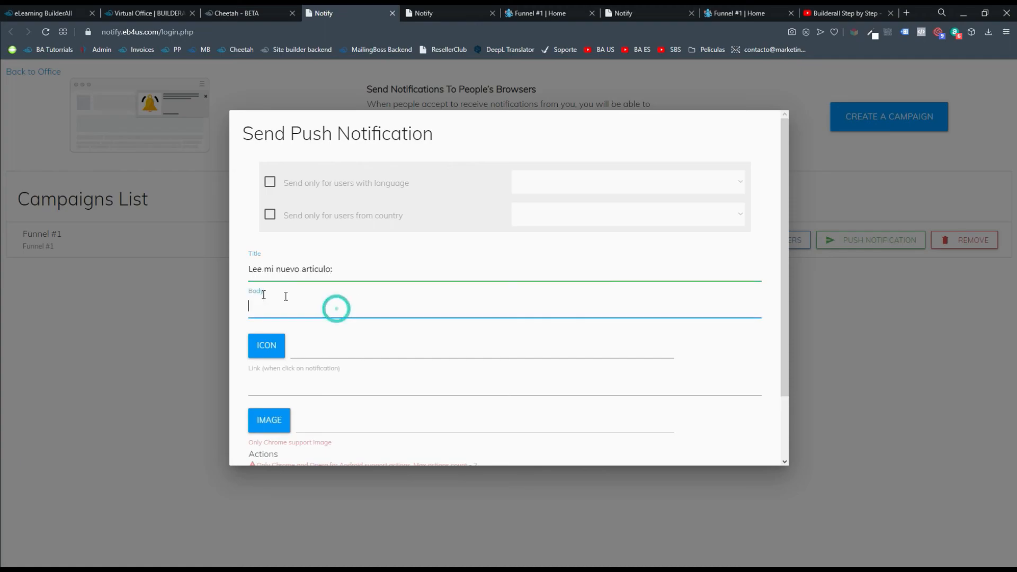
{"action": "scroll", "scroll_direction": "down", "scroll_amount": 3}
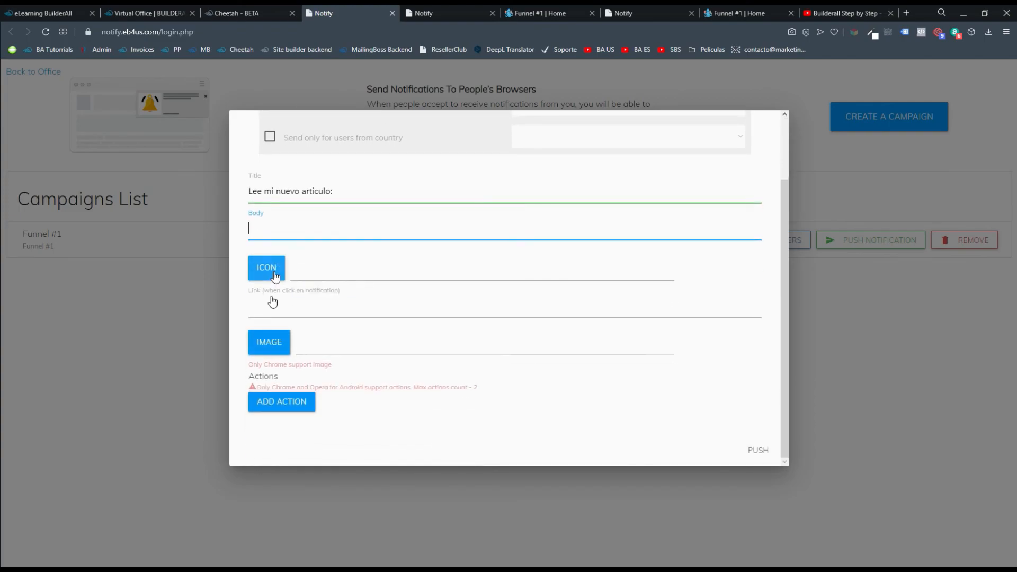
{"action": "left_click", "coordinate": [308, 310]}
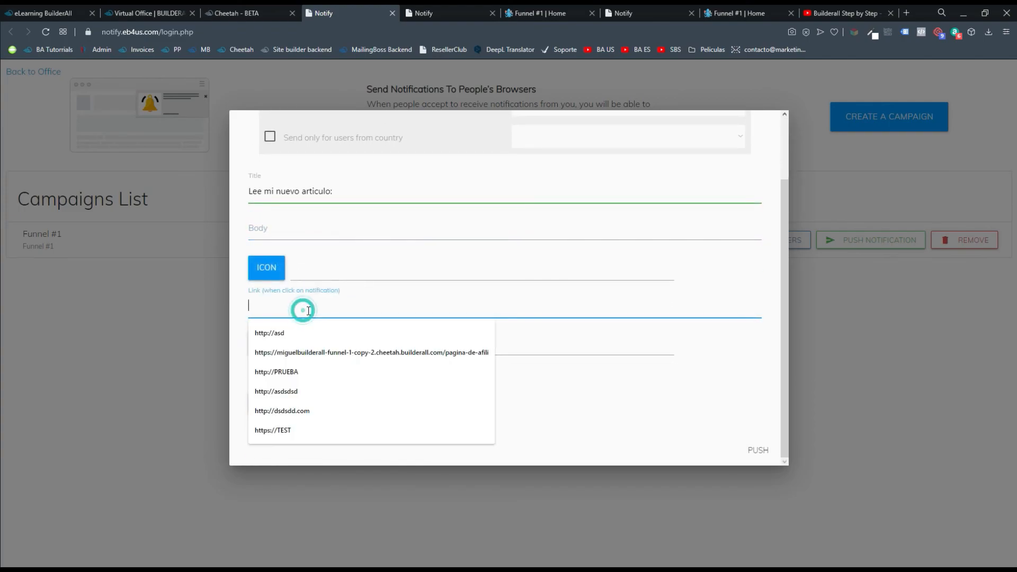
{"action": "left_click", "coordinate": [266, 267]}
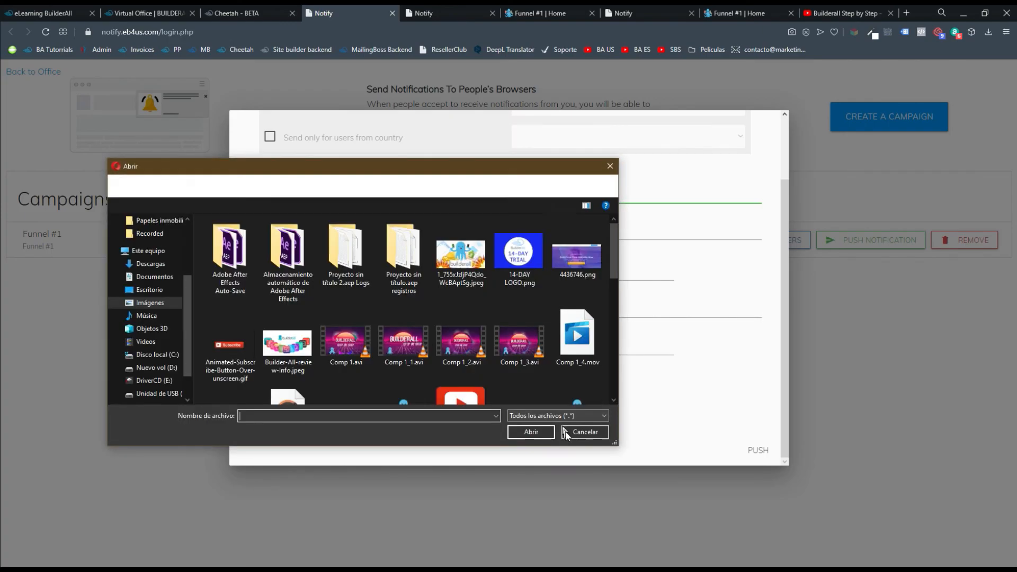
{"action": "left_click", "coordinate": [583, 432]}
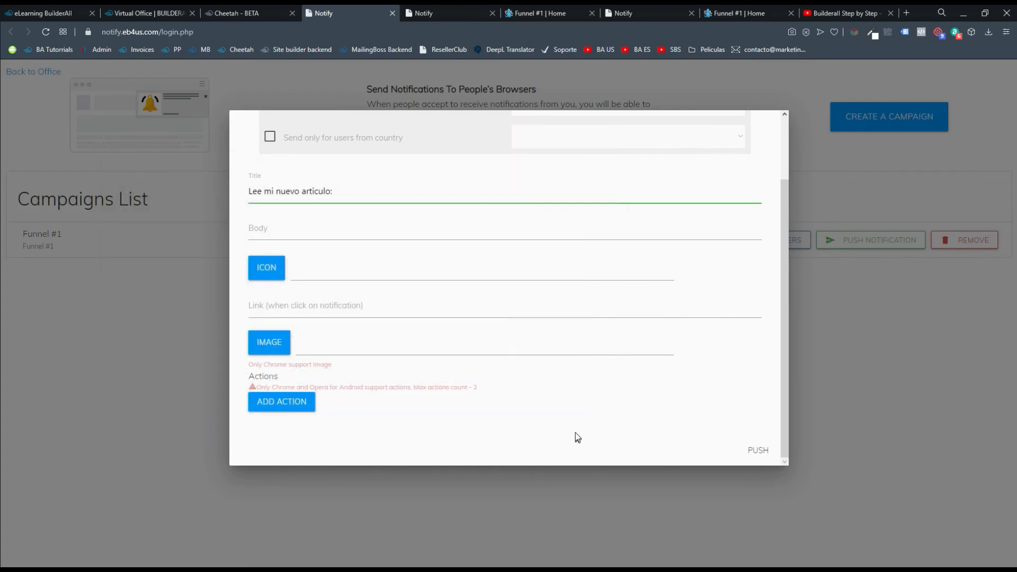
{"action": "left_click", "coordinate": [820, 312]}
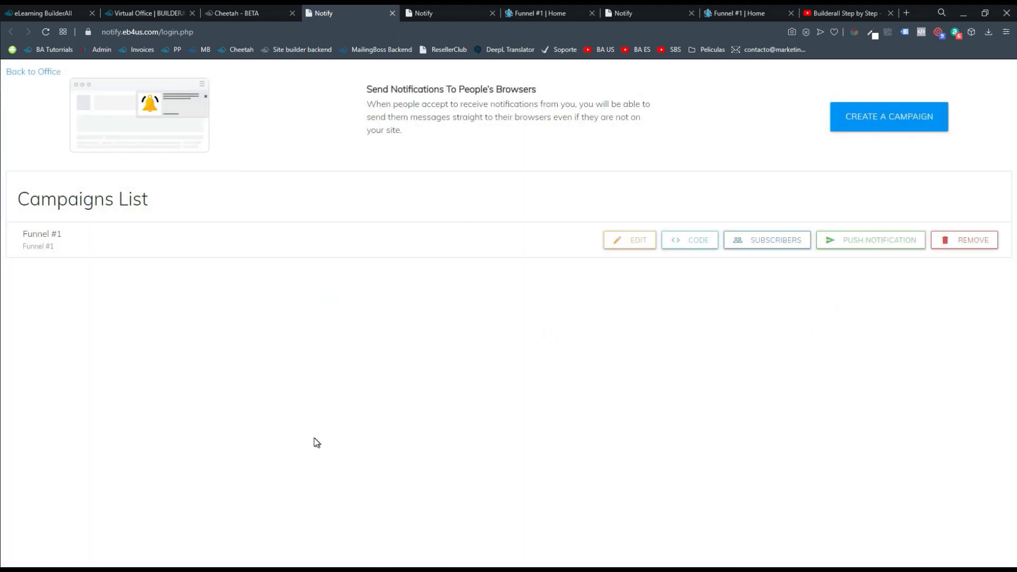
{"action": "mouse_move", "coordinate": [185, 486]}
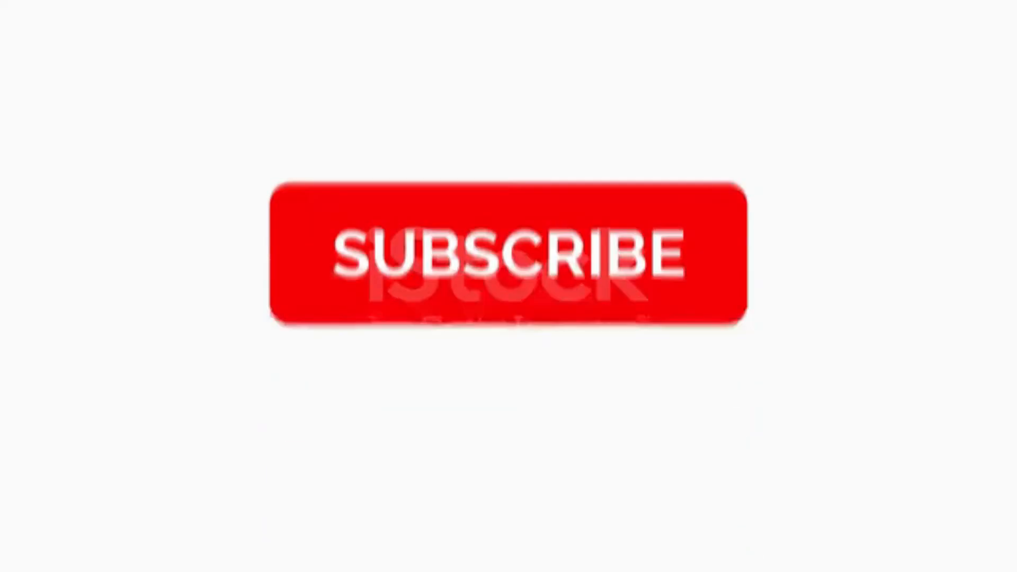
{"action": "left_click", "coordinate": [505, 269]}
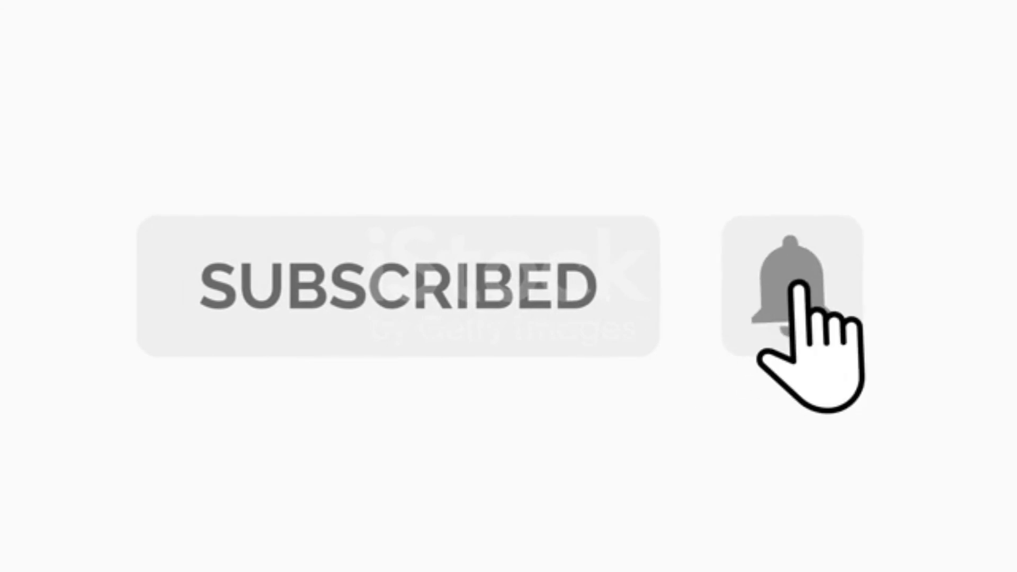
{"action": "left_click", "coordinate": [781, 292]}
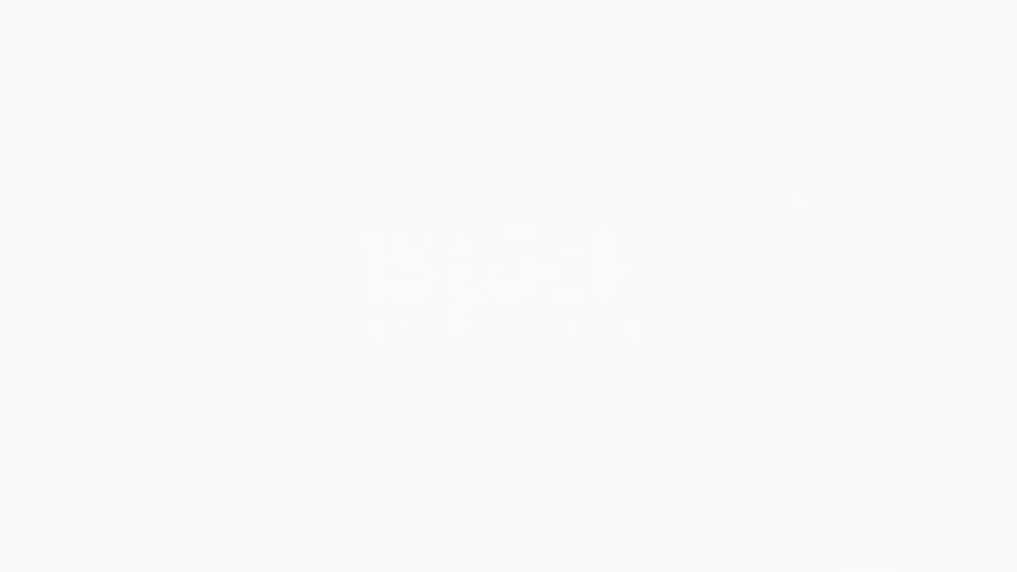